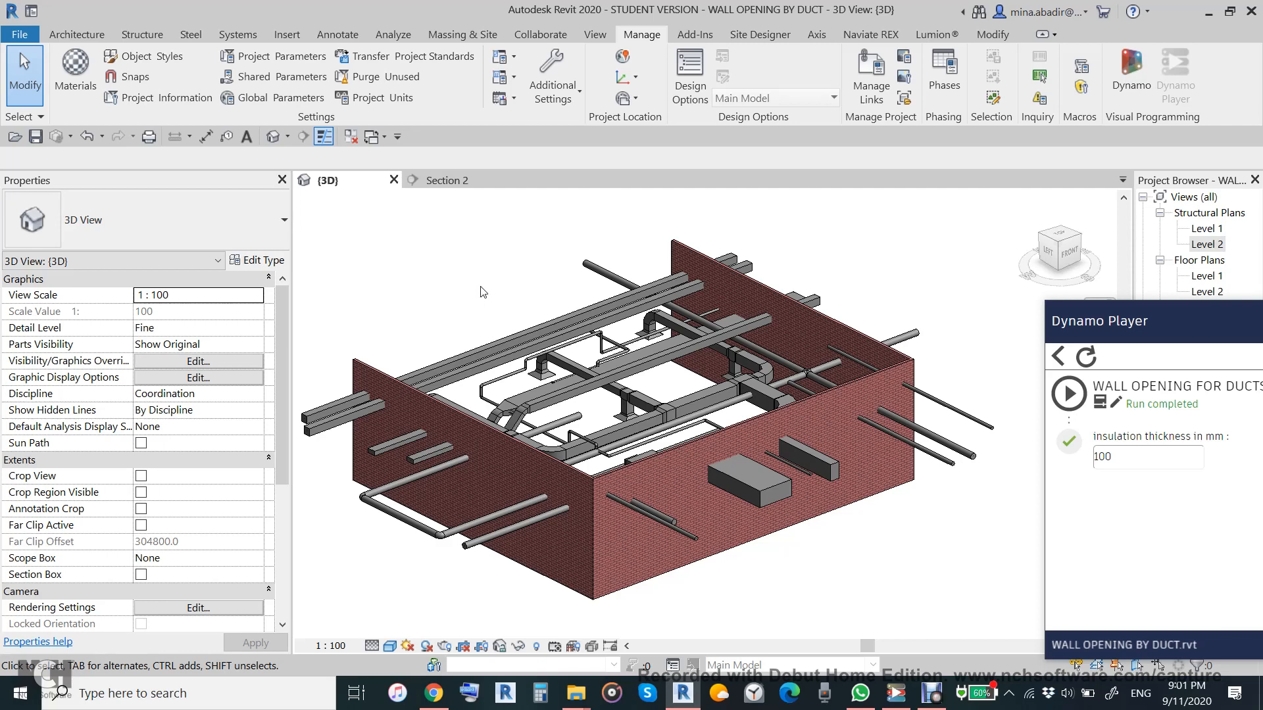
mouse_move(469, 284)
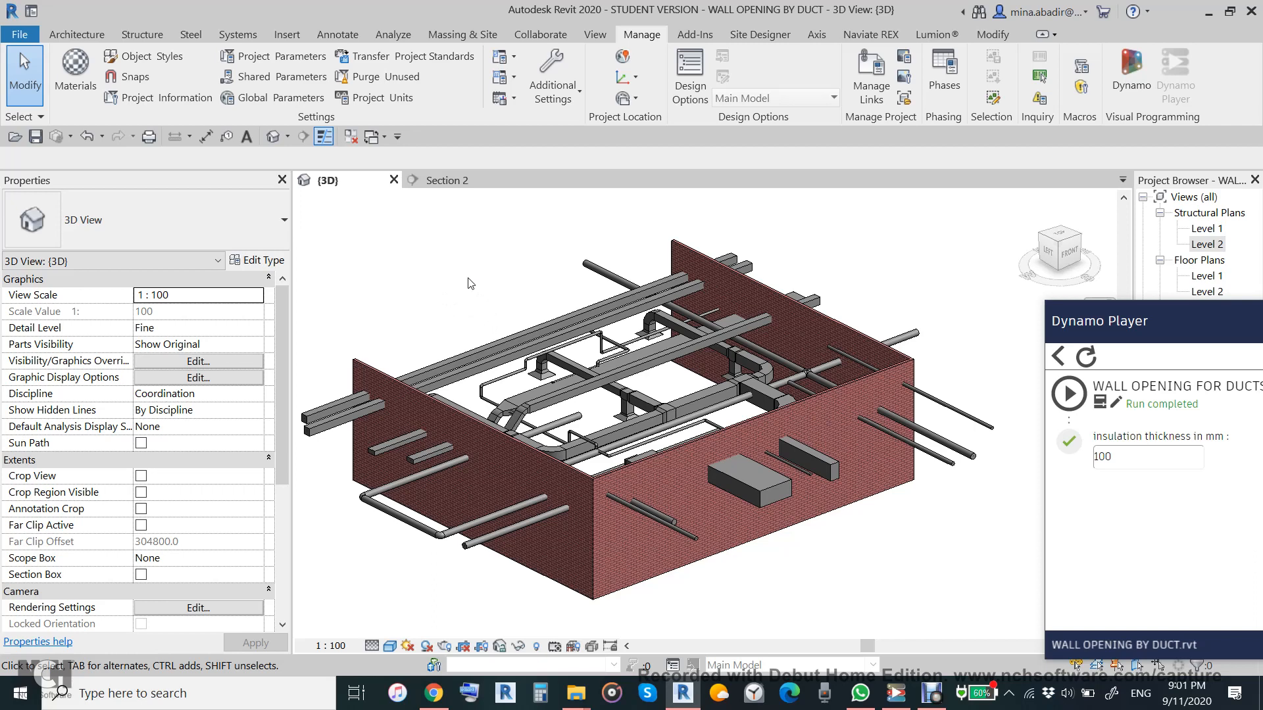
mouse_move(963, 555)
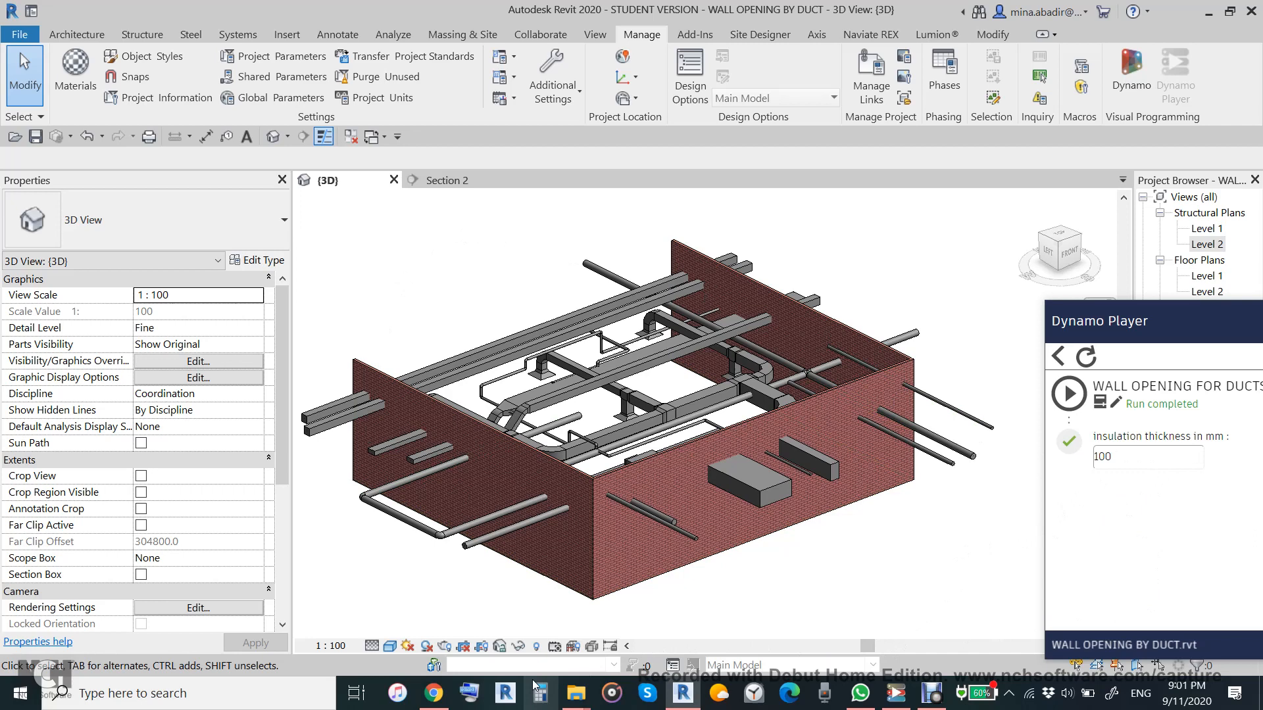
Step: Bring up the YouTube channel page listing the recent uploads
click(432, 693)
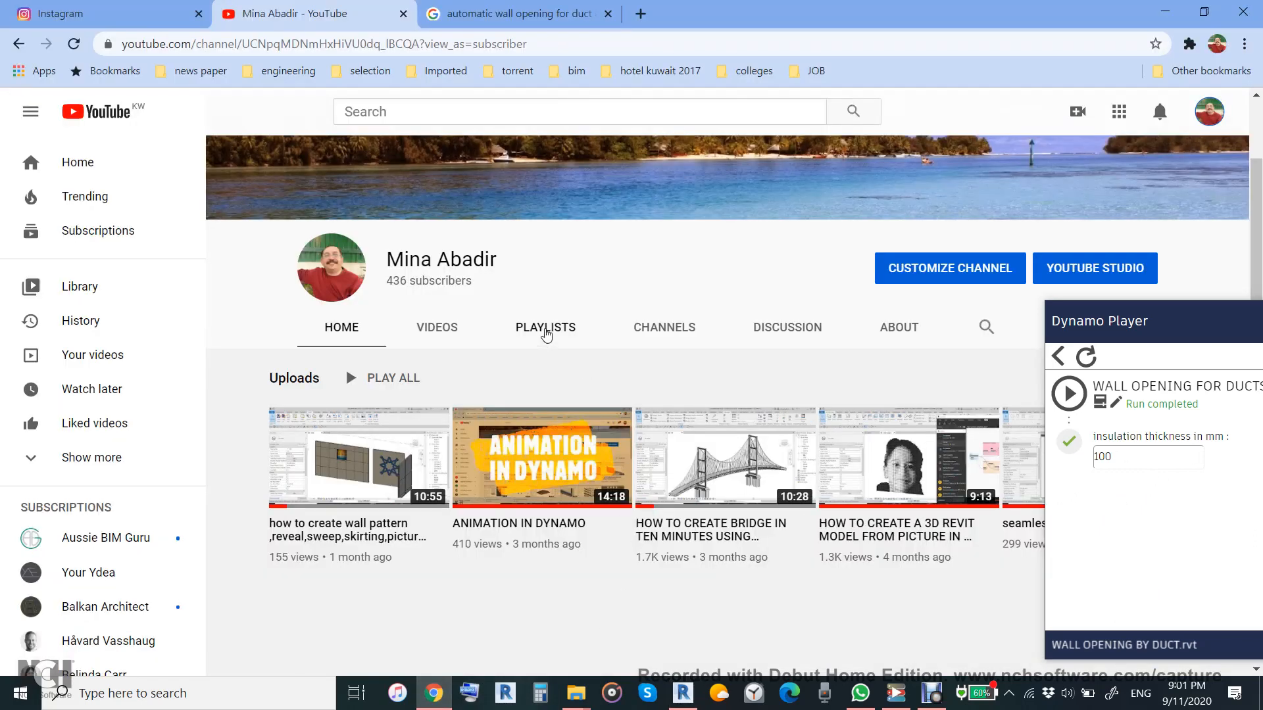
mouse_move(915, 601)
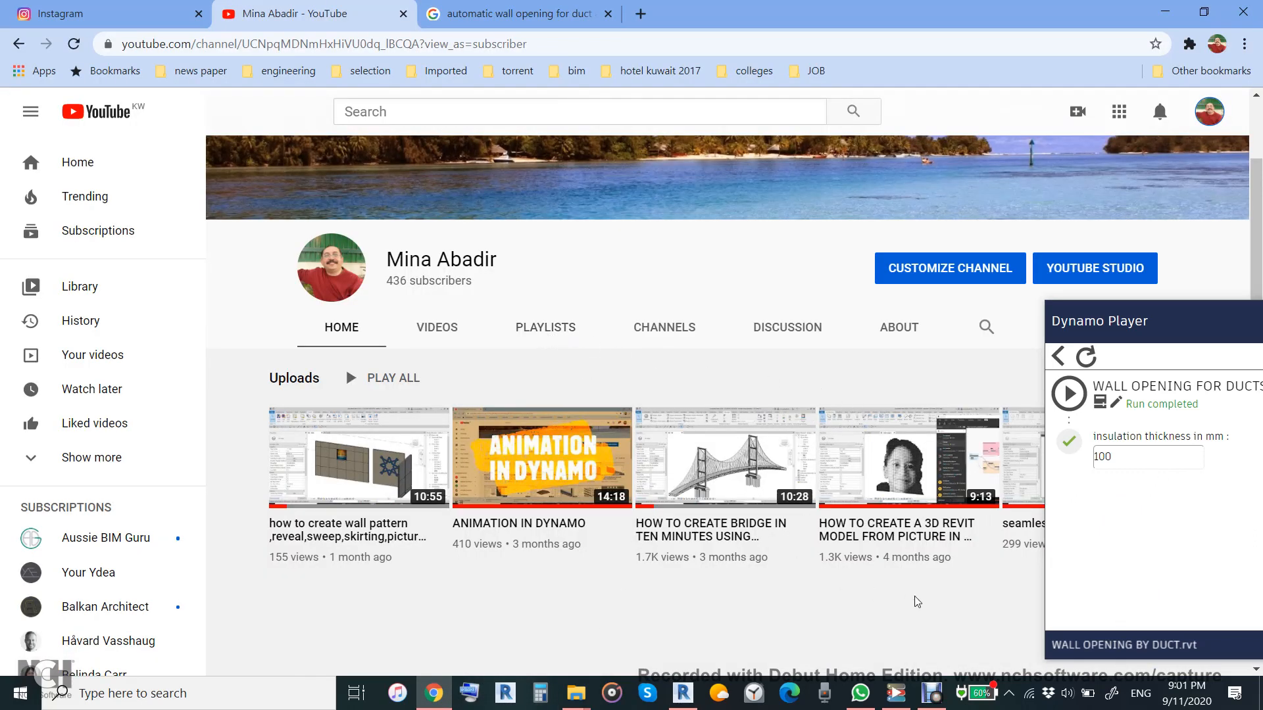
mouse_move(755, 603)
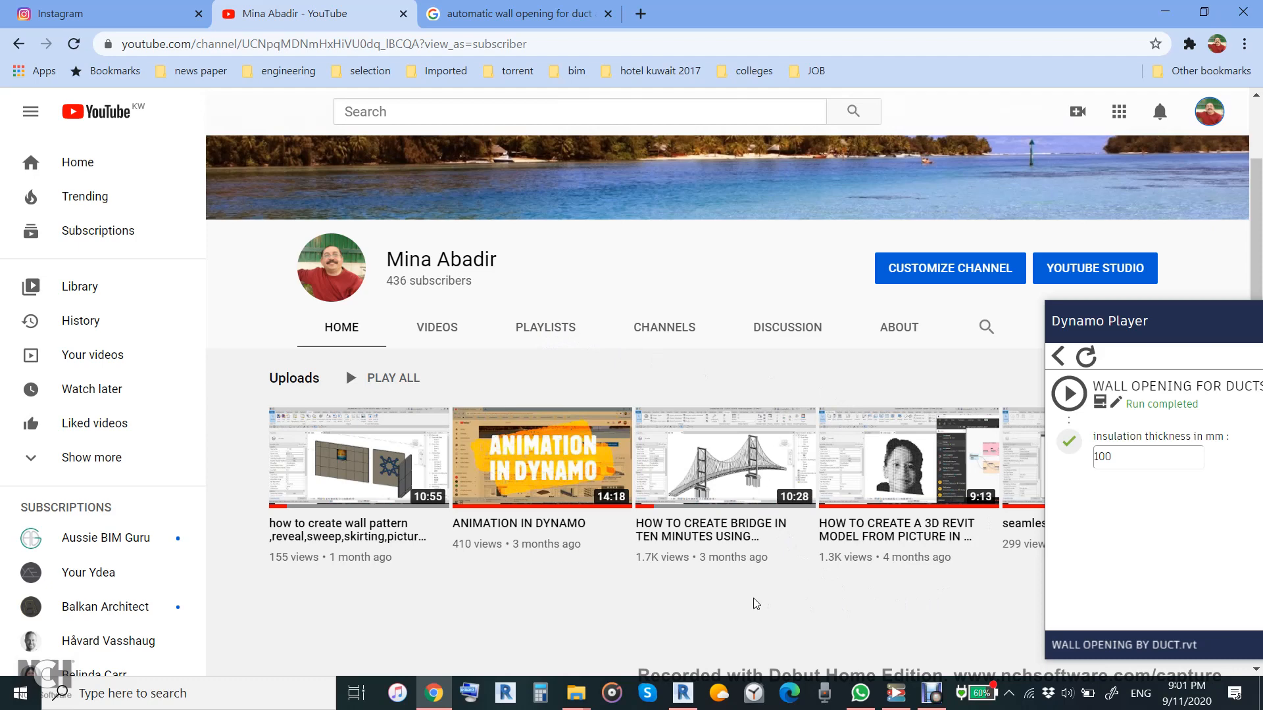
mouse_move(920, 651)
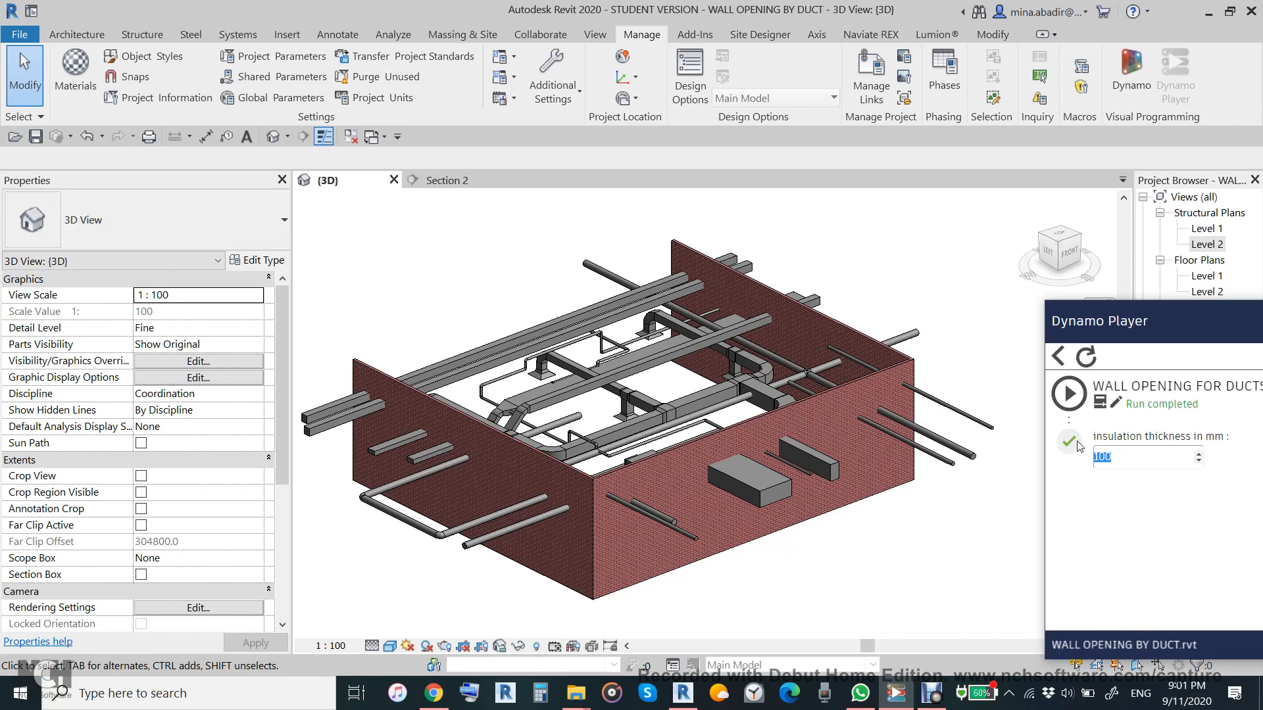
Step: Run the wall-opening script in Dynamo Player with 50 mm insulation thickness
text(50)
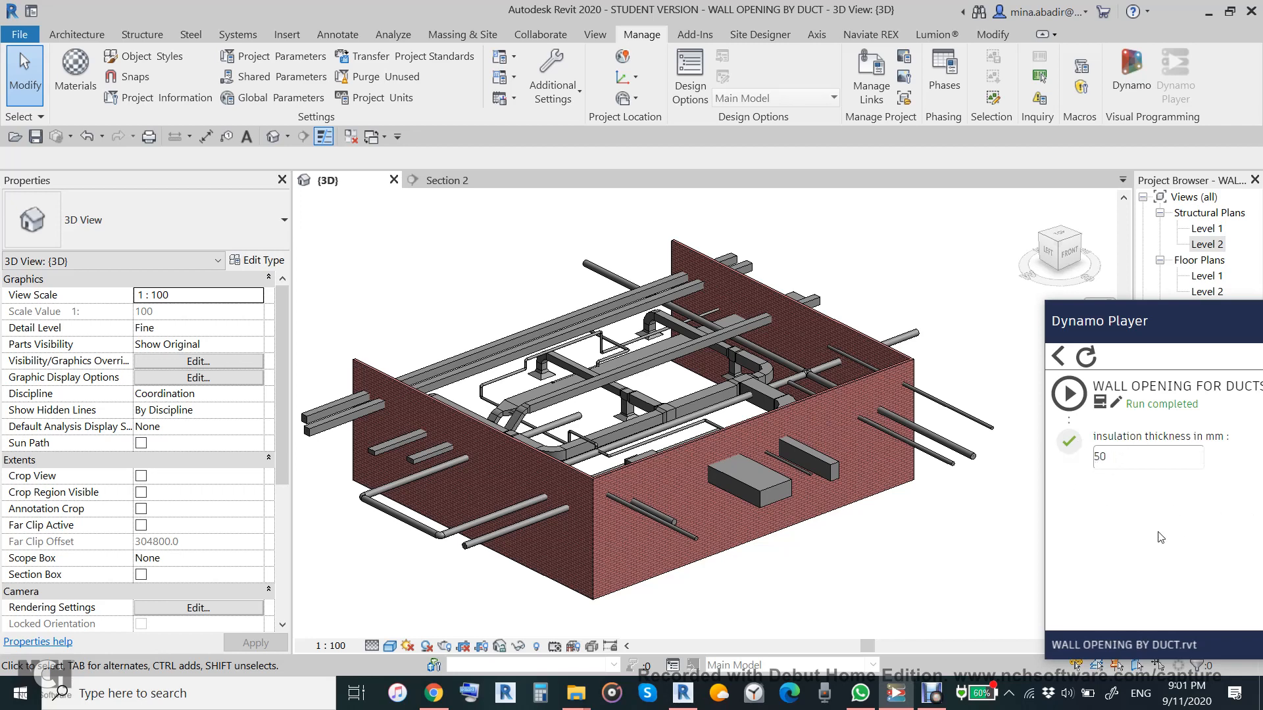
click(1068, 393)
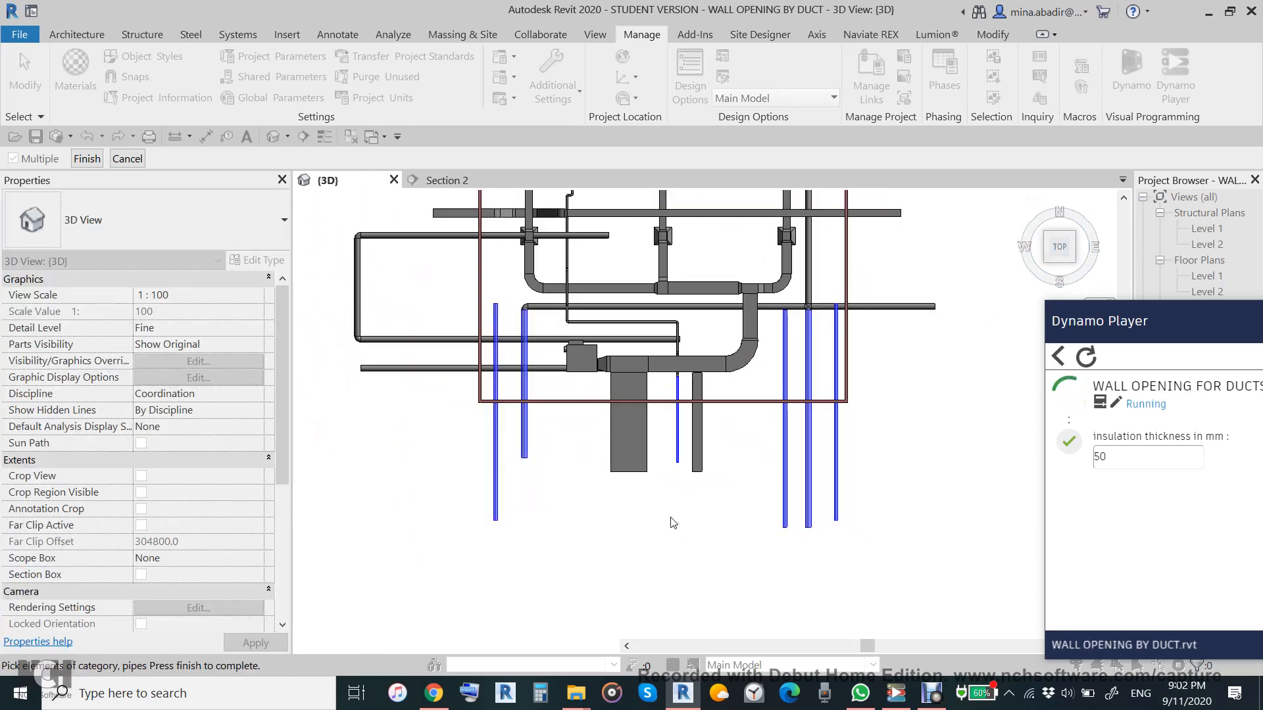
mouse_move(840, 573)
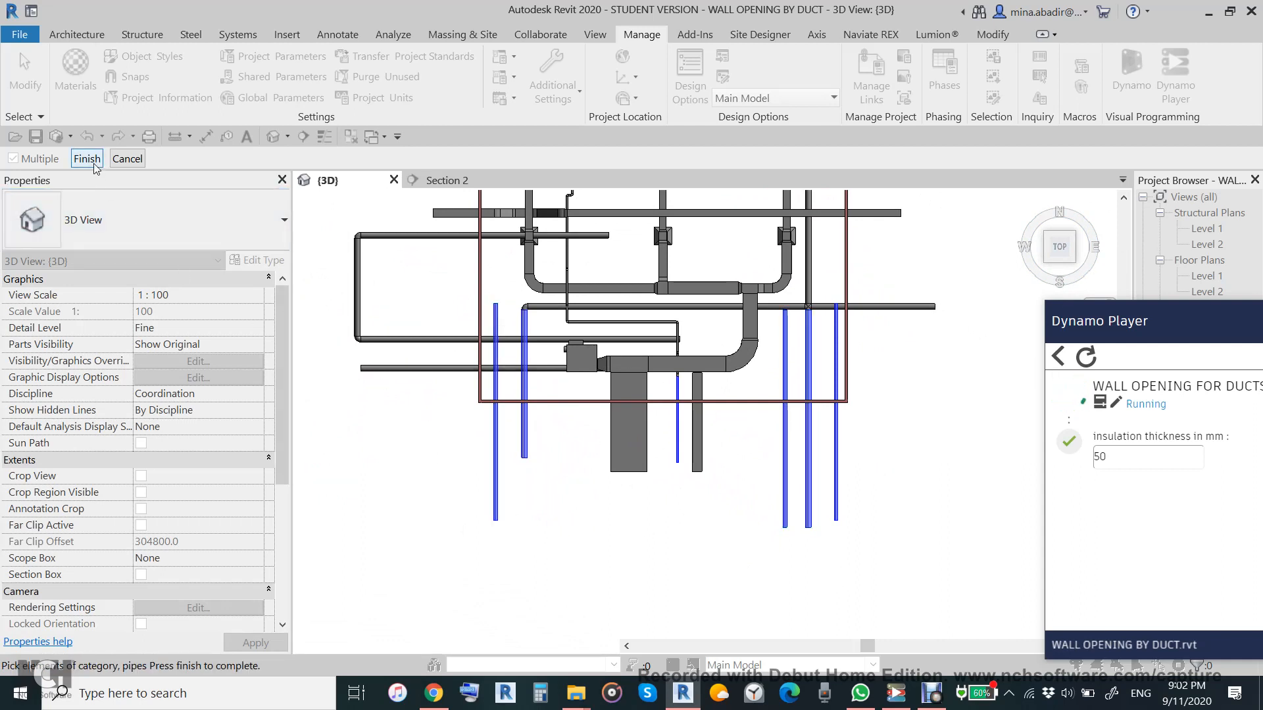
Step: Confirm the pipe and wall selections and dismiss the prompts for walls and ducts
click(87, 159)
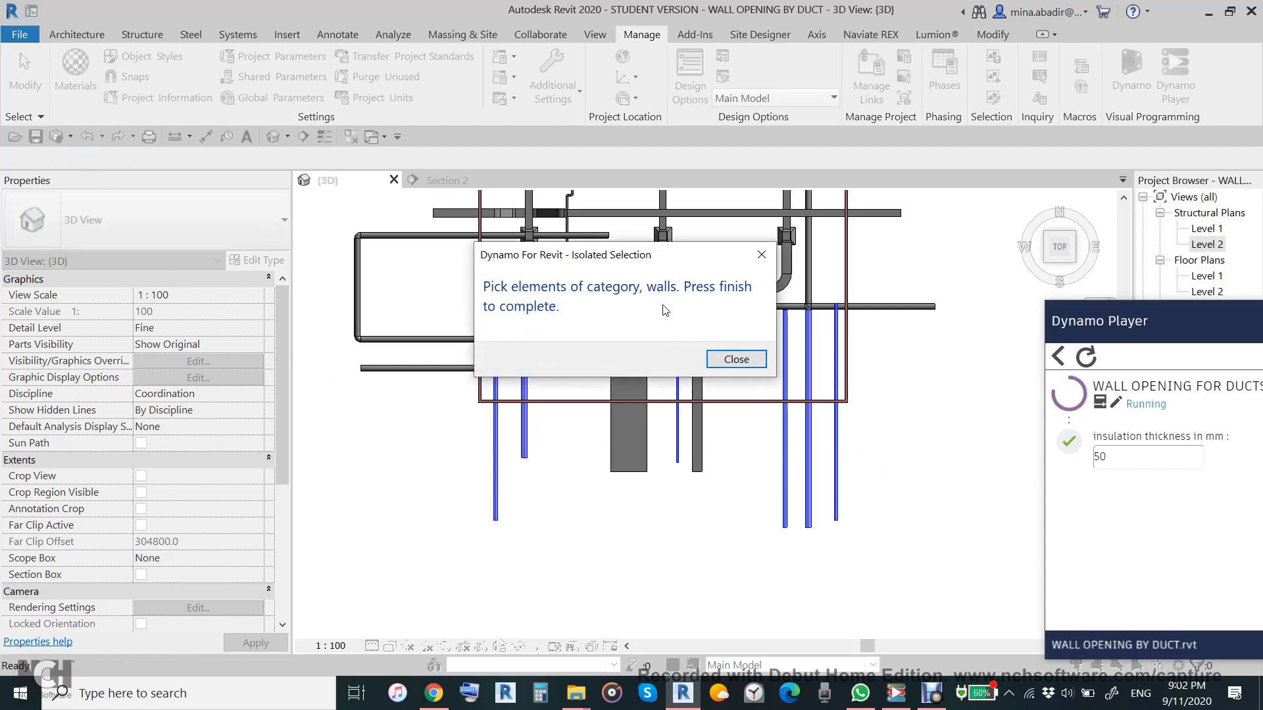
click(734, 360)
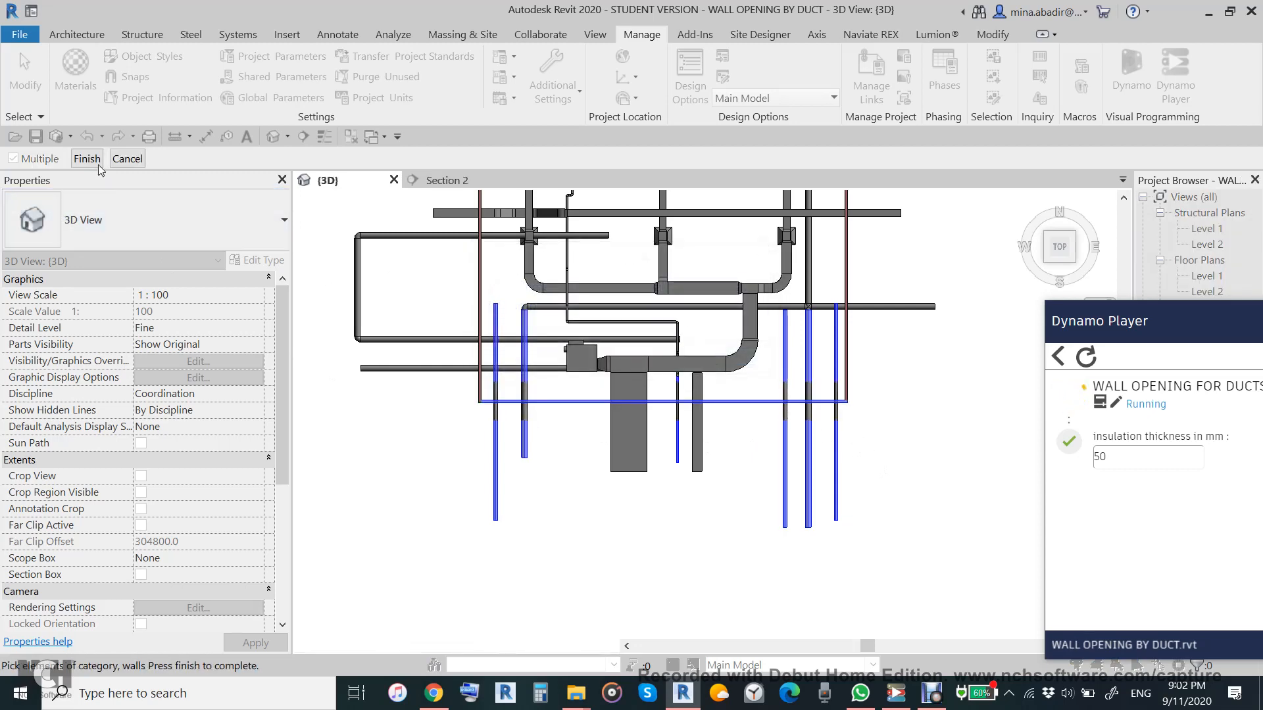
click(87, 159)
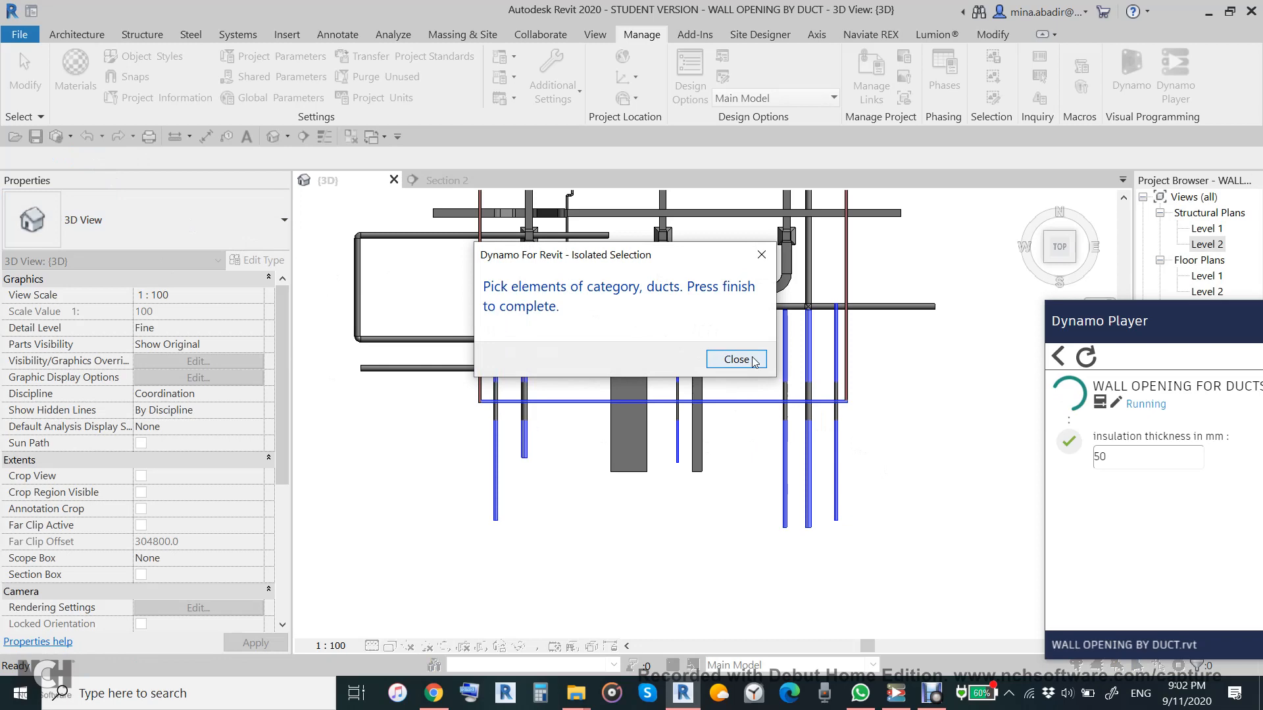
click(734, 359)
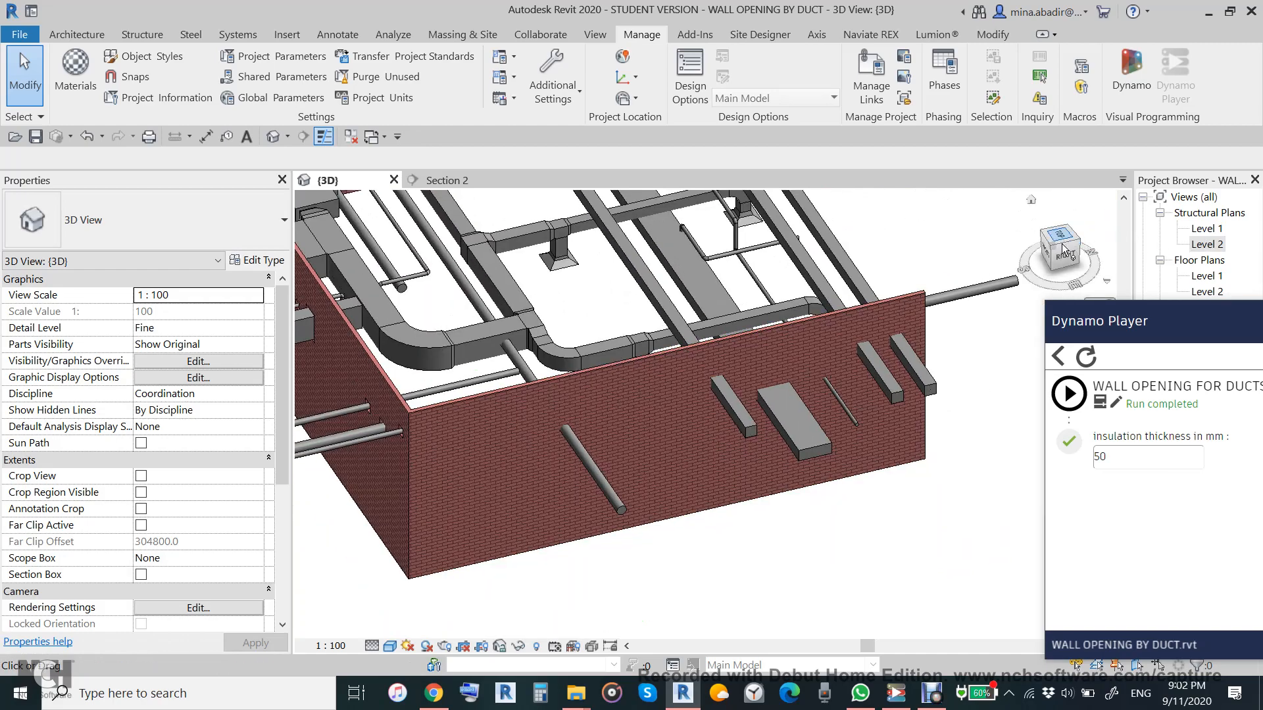
Step: Run the script a second time, acknowledging the pick prompts for pipes, walls and ducts
click(1068, 393)
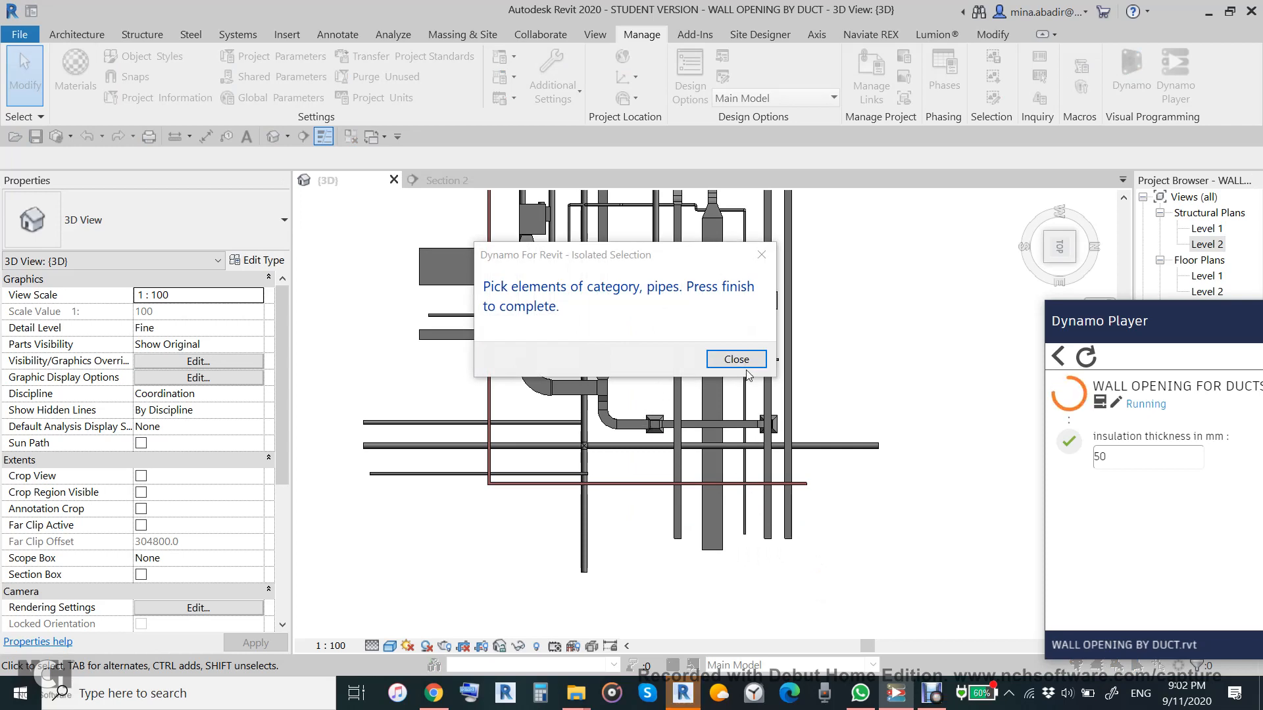
click(734, 359)
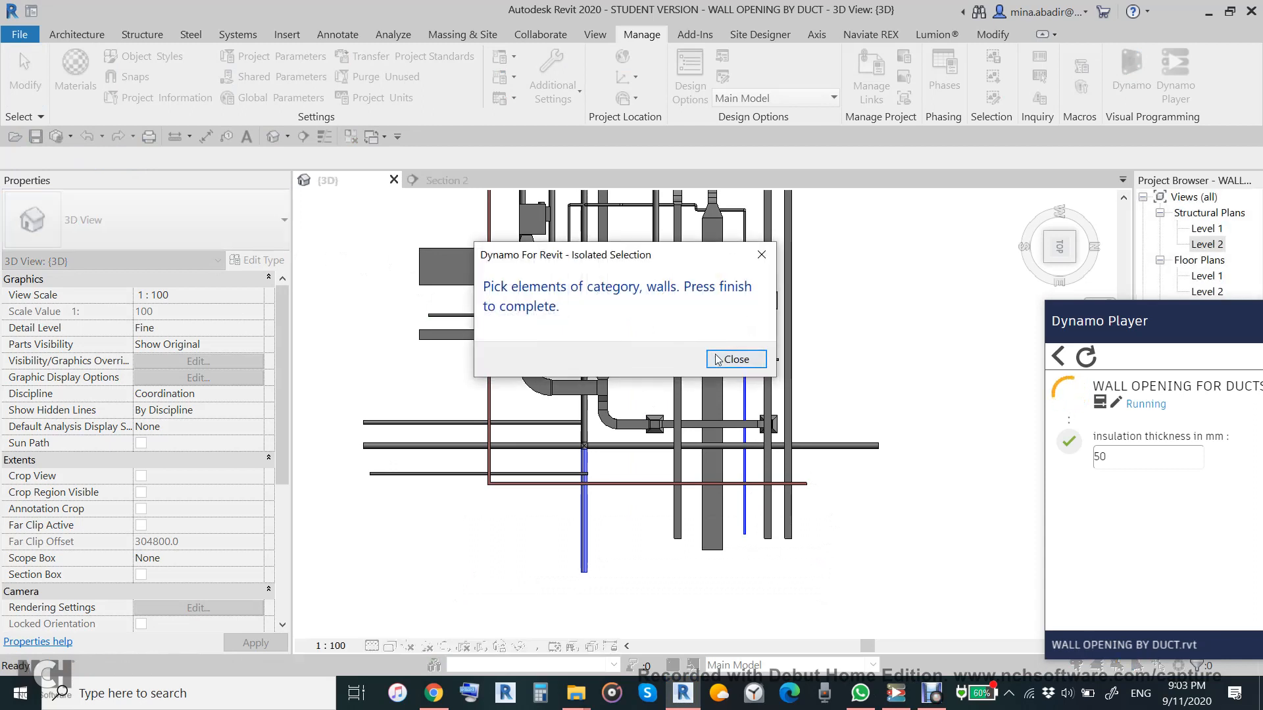
click(734, 359)
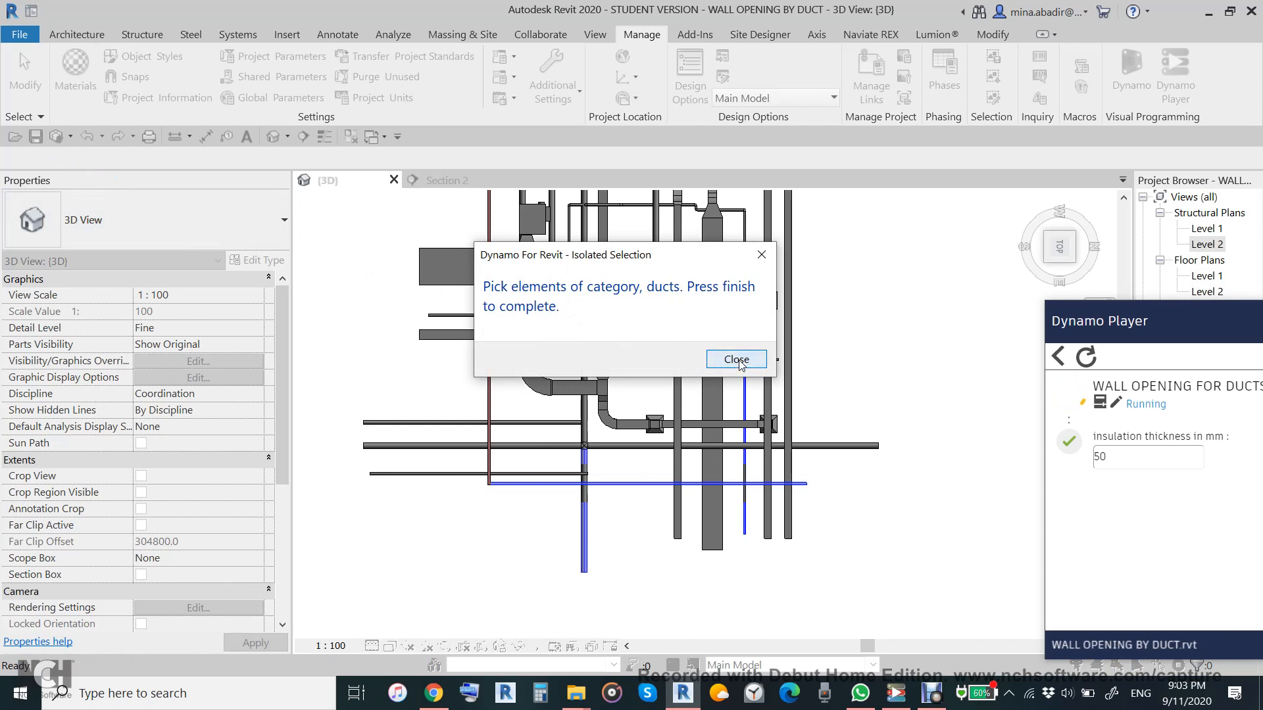
click(734, 359)
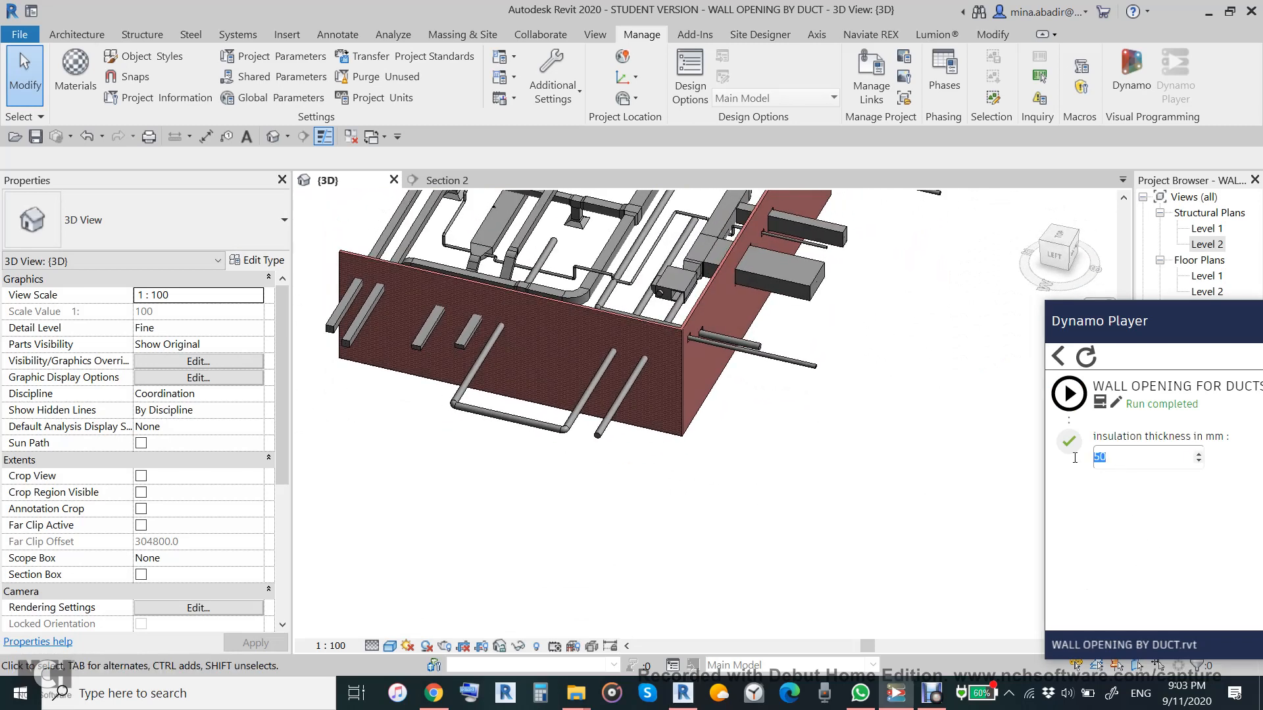
Step: Run the script a third time with 100 mm insulation and dismiss the pipes prompt
text(100)
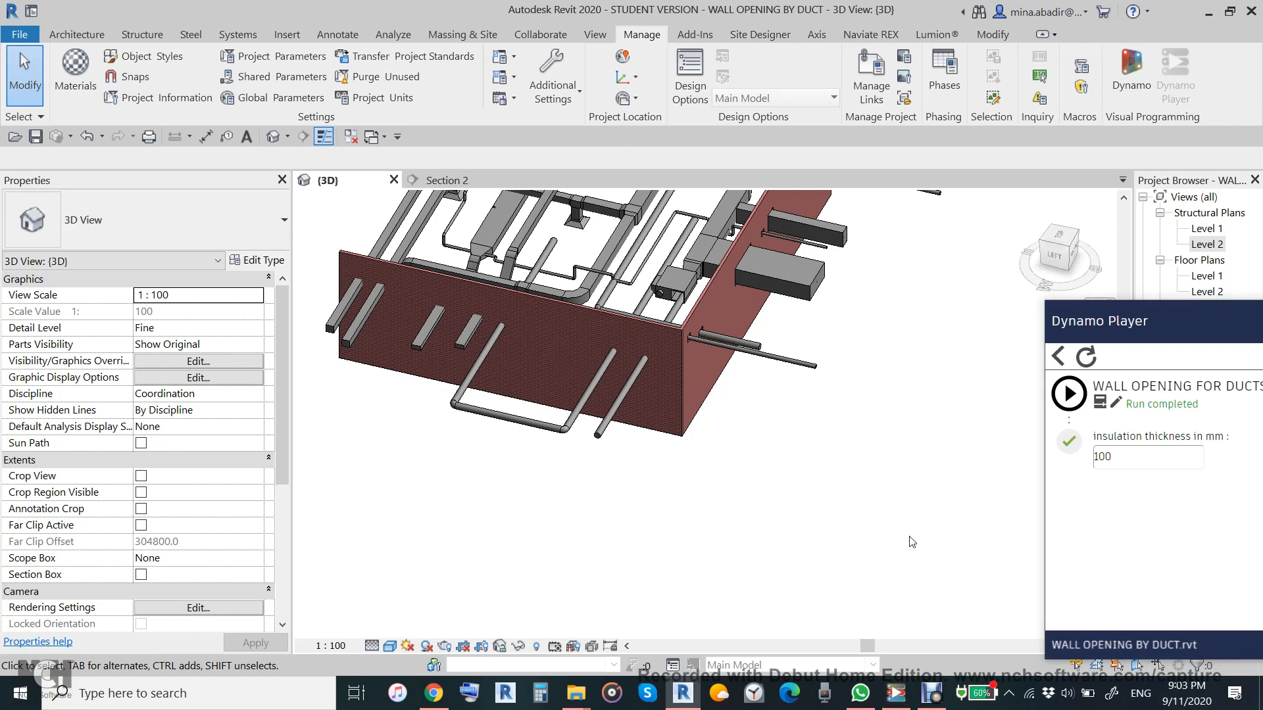
click(1068, 393)
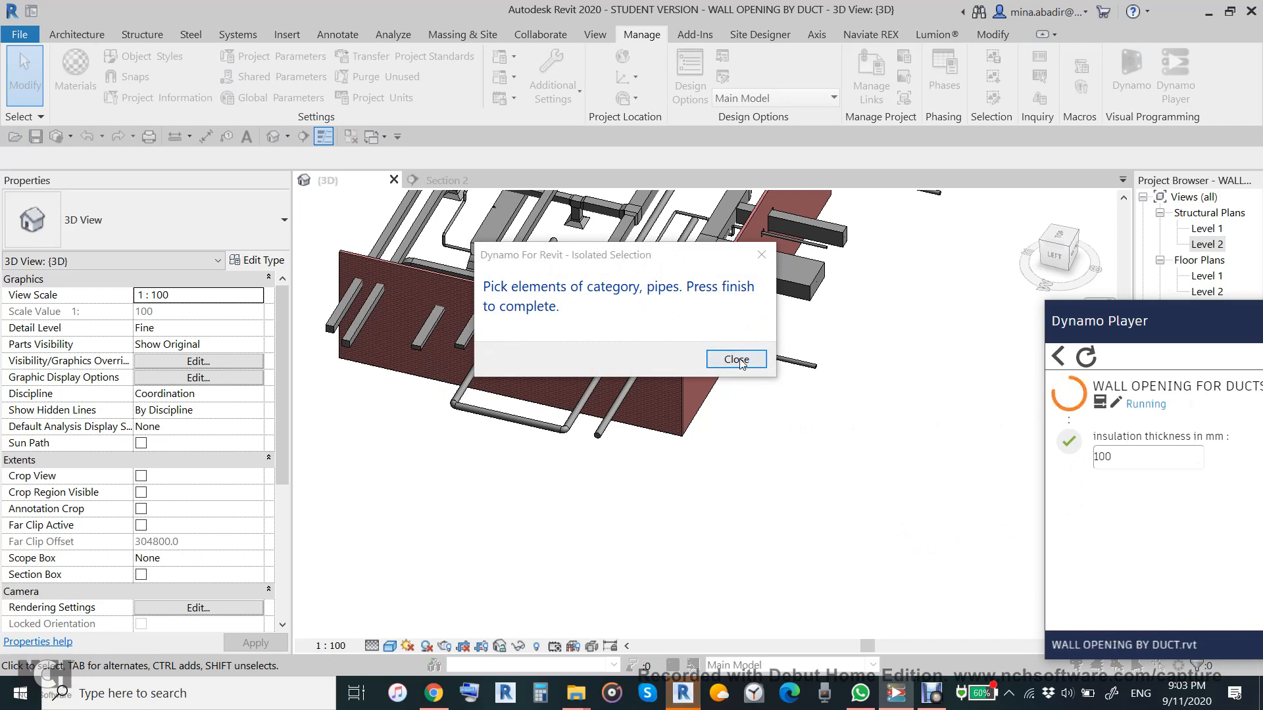
click(734, 359)
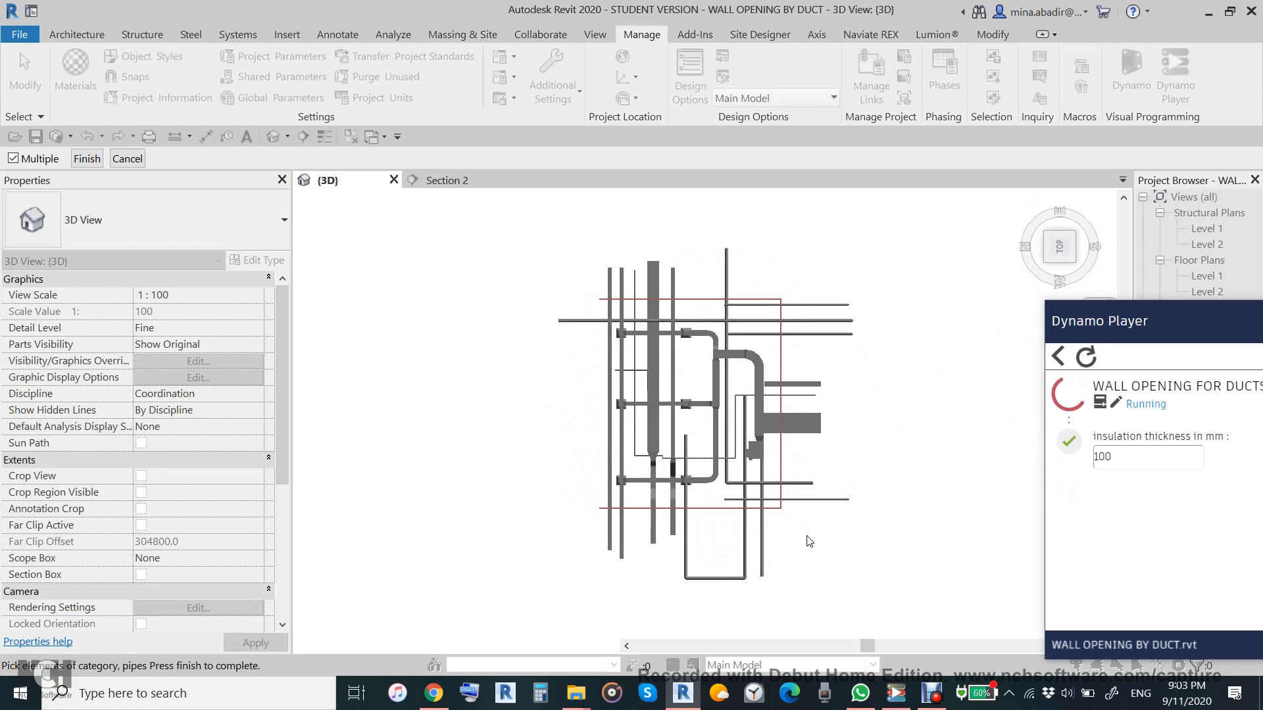
Step: Pick the U-shaped pipe run and the wall, confirming each, leaving the ducts prompt
click(87, 159)
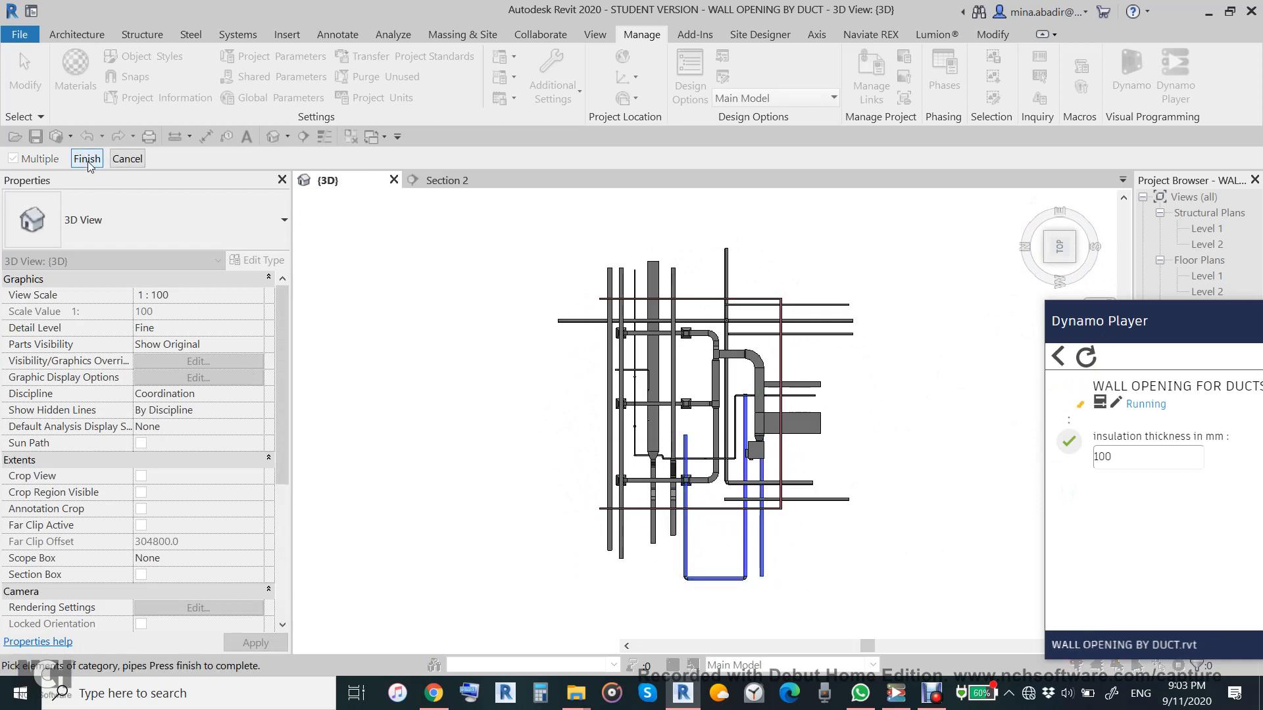
click(87, 159)
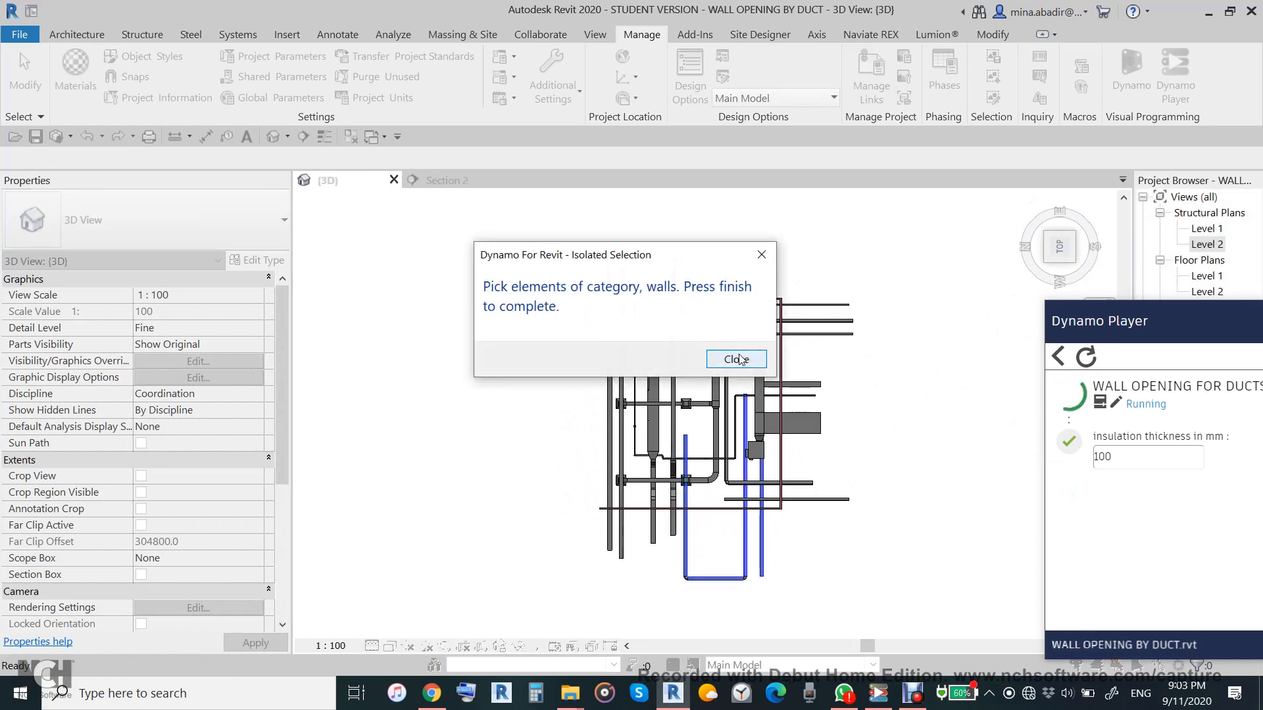
click(735, 359)
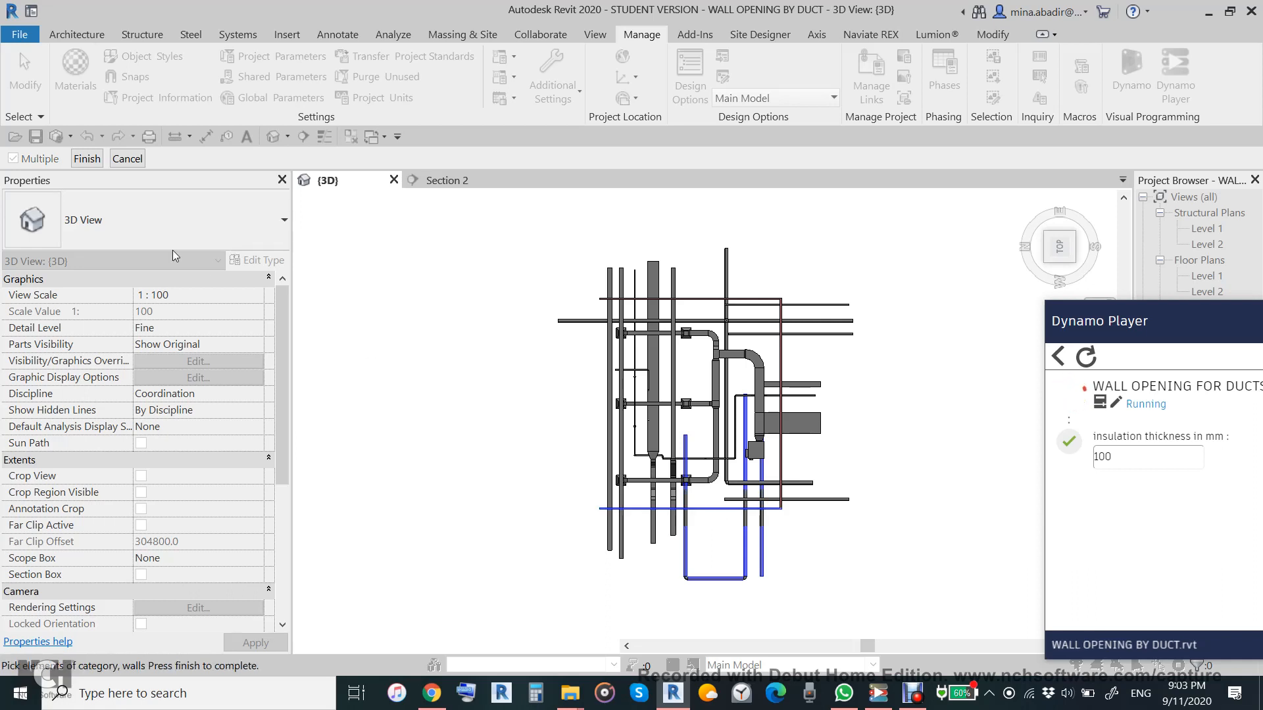
click(87, 158)
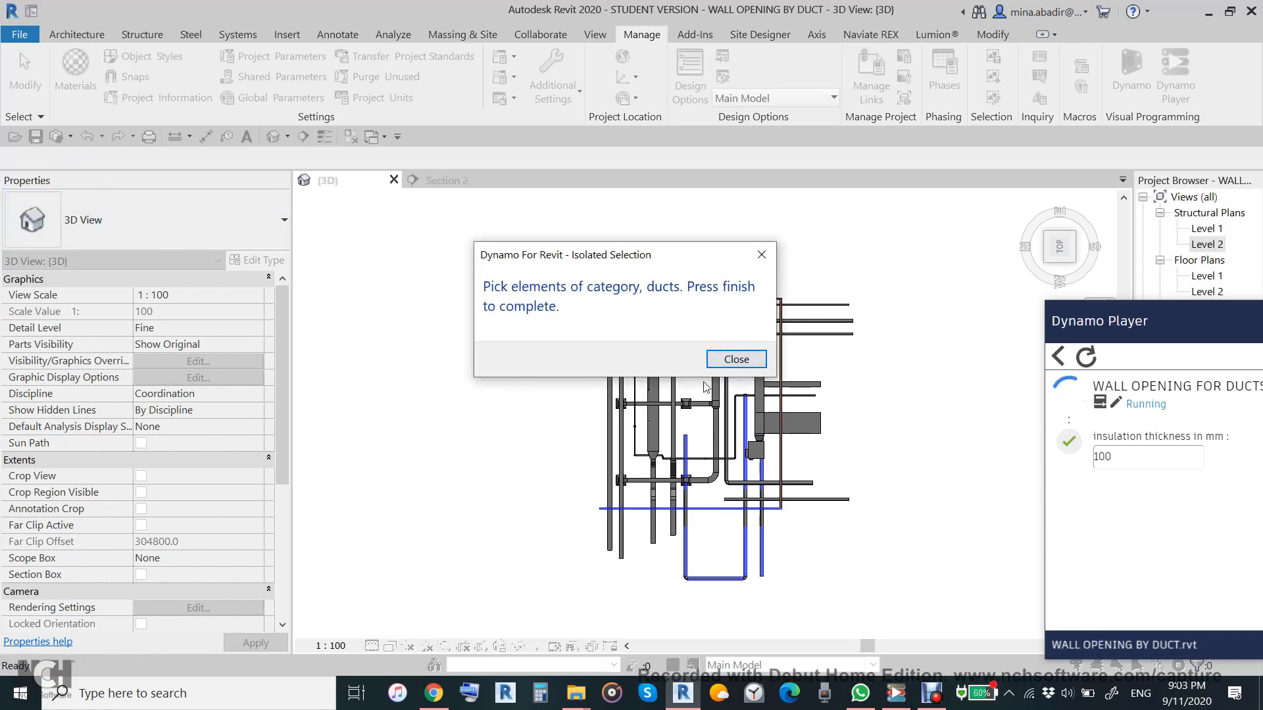
click(734, 358)
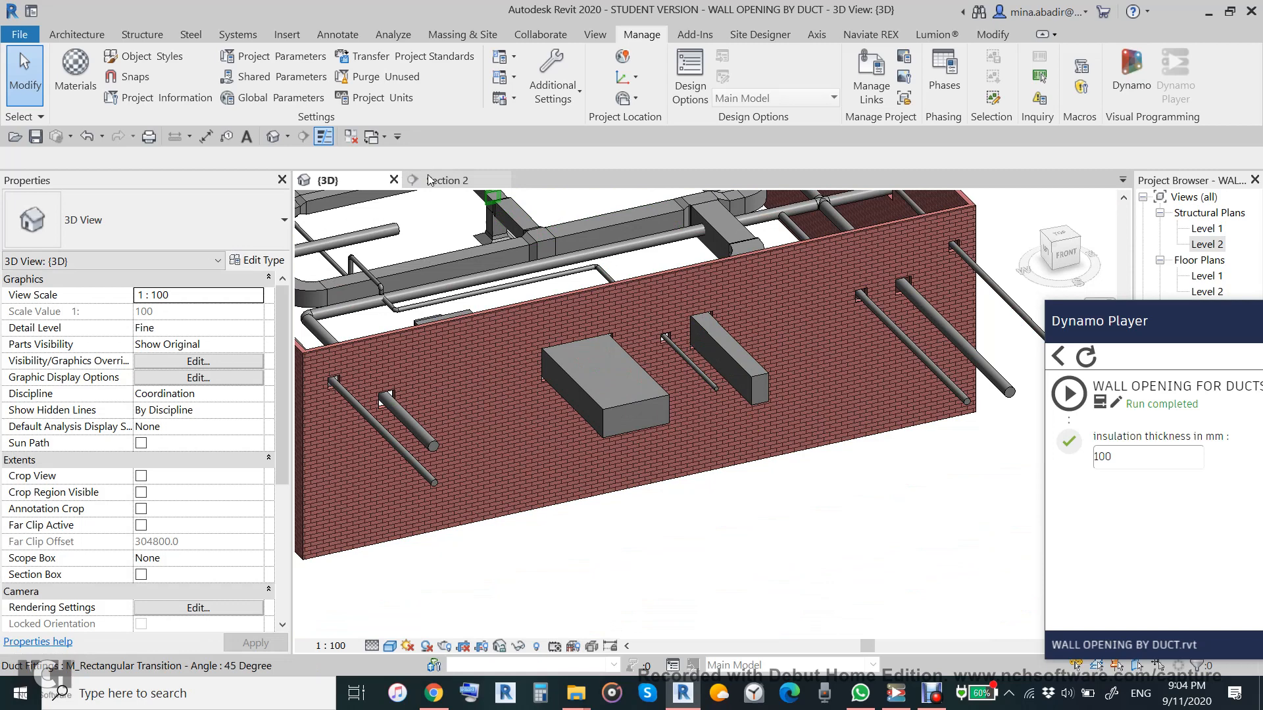
Step: Show Section 2 with the openings cut around the pipe and both ducts
click(446, 180)
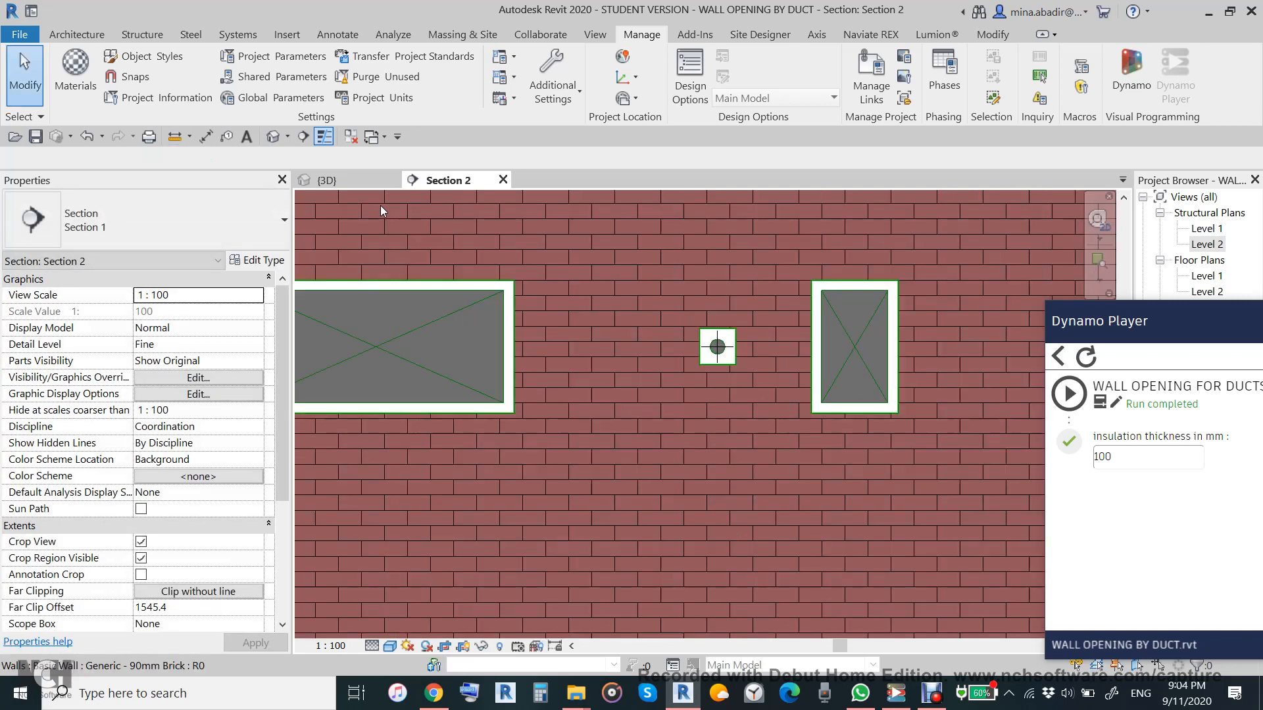
Step: Inspect the wall openings in the {3D} view, then return to Section 2
click(326, 181)
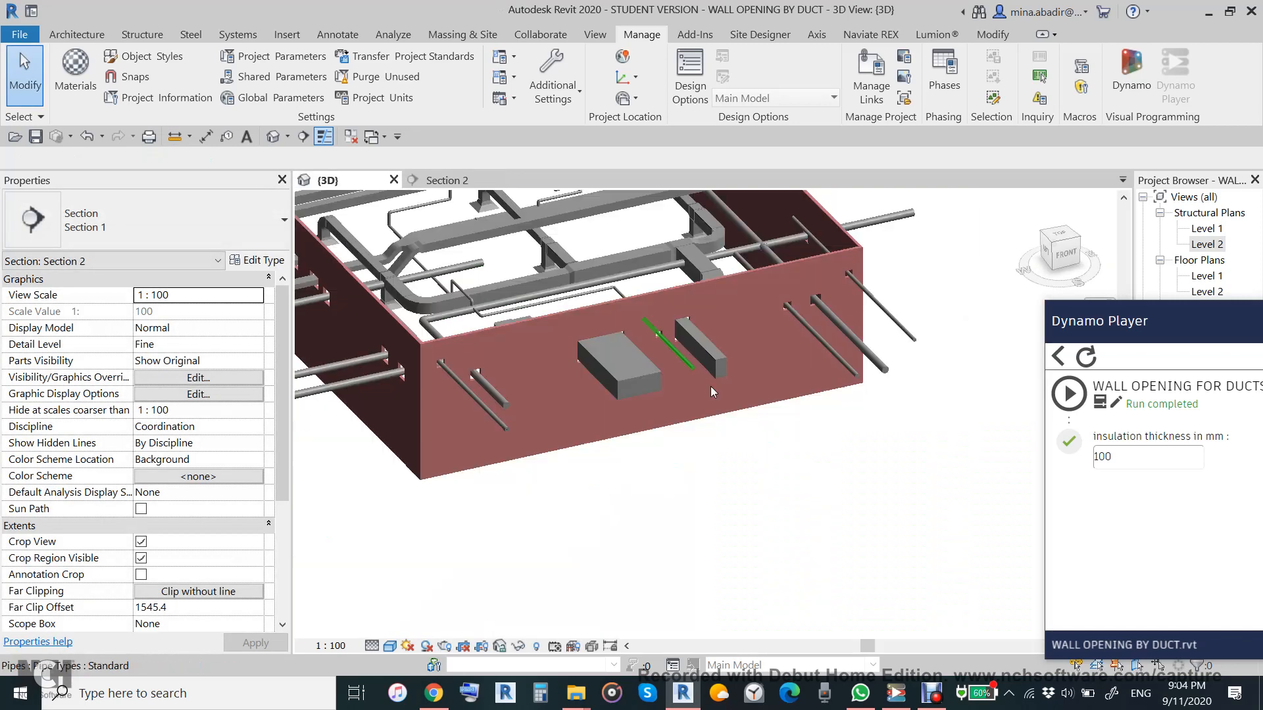
click(447, 180)
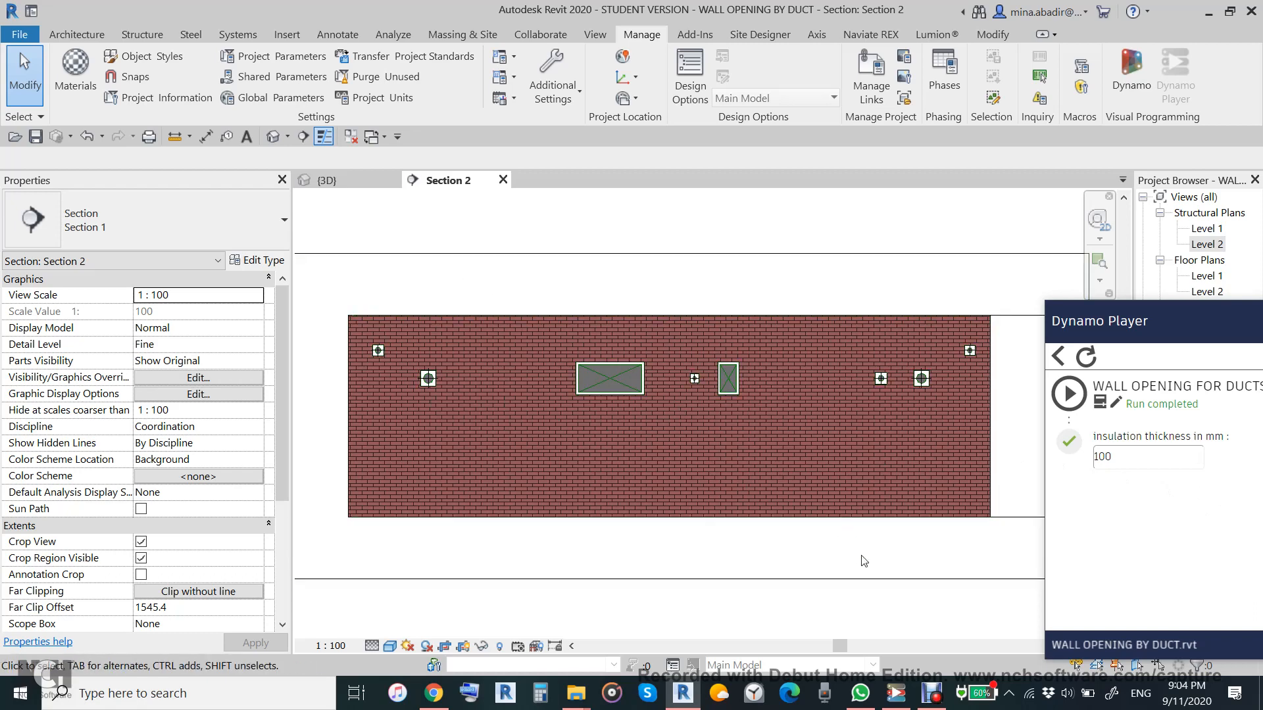
mouse_move(1061, 551)
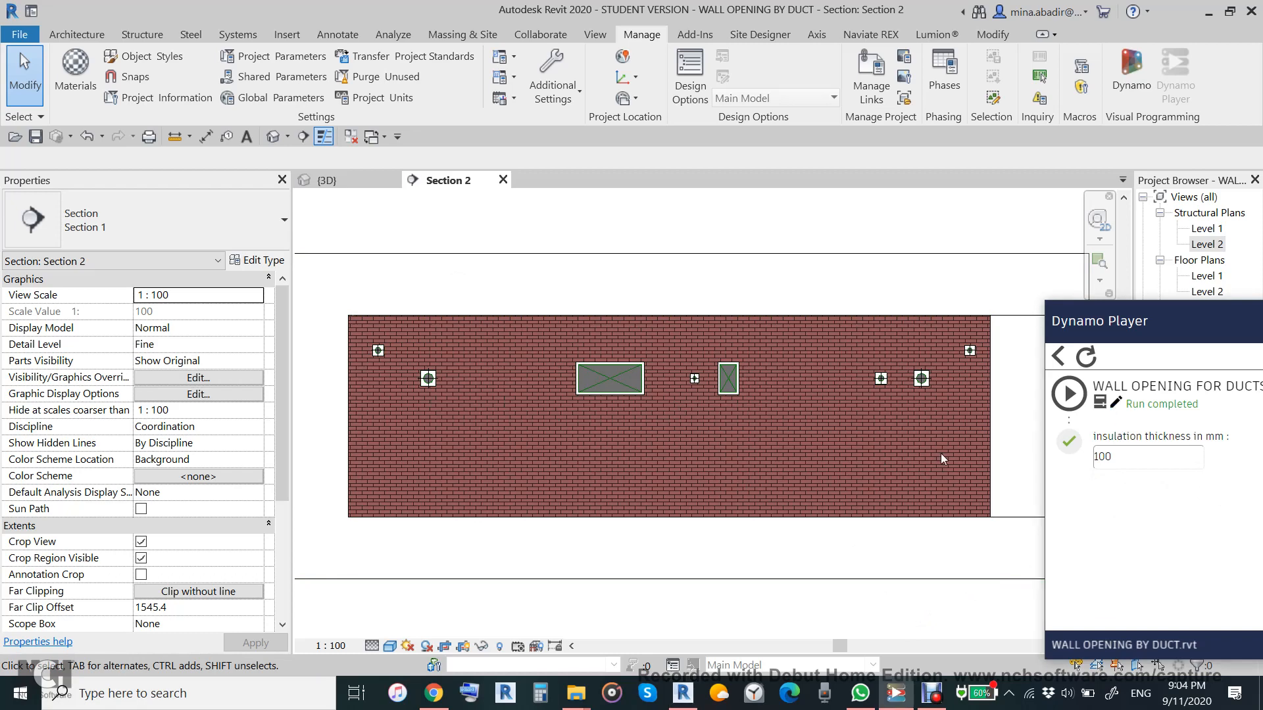
mouse_move(877, 465)
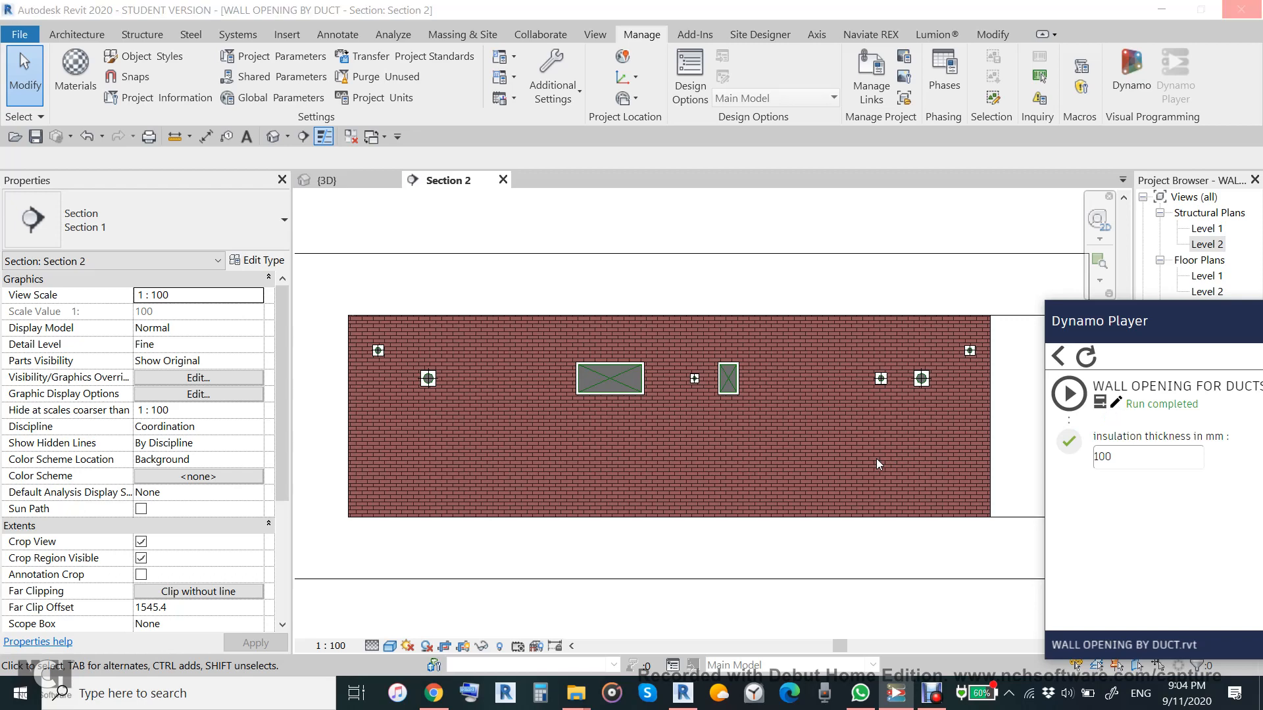
mouse_move(877, 465)
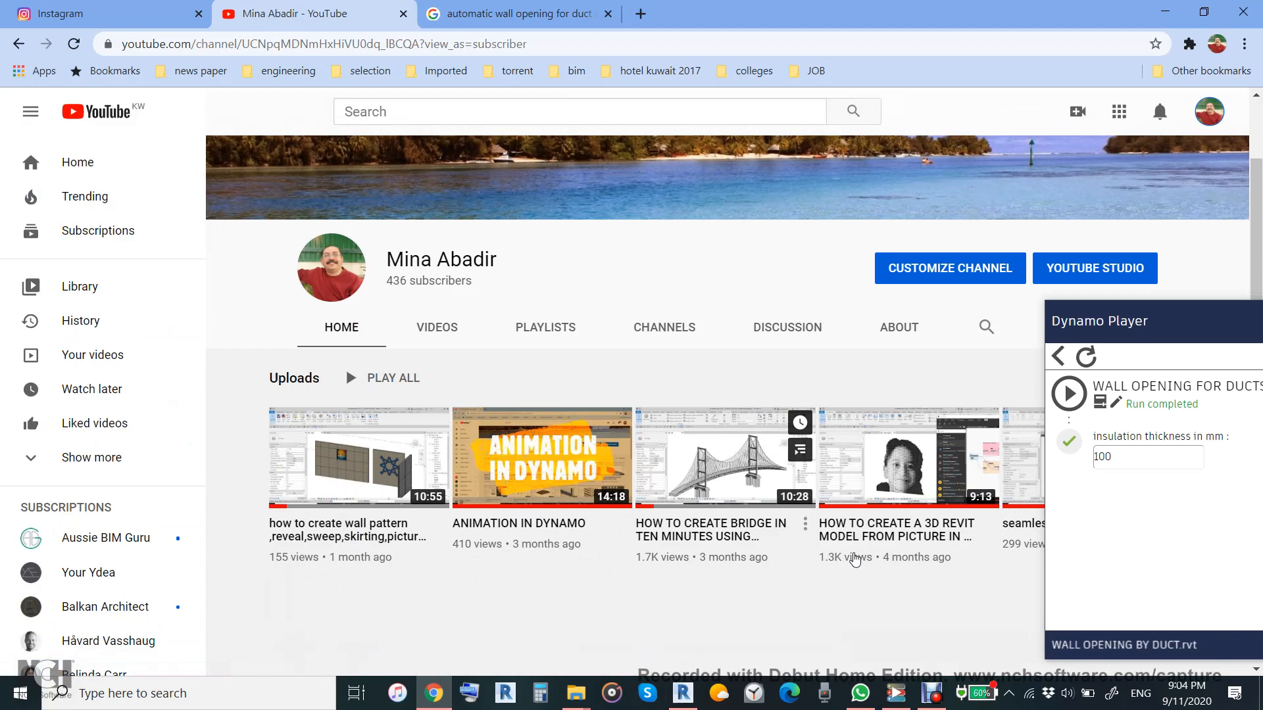
Step: Return from the browser to Revit's Section 2 view of the wall openings
click(682, 693)
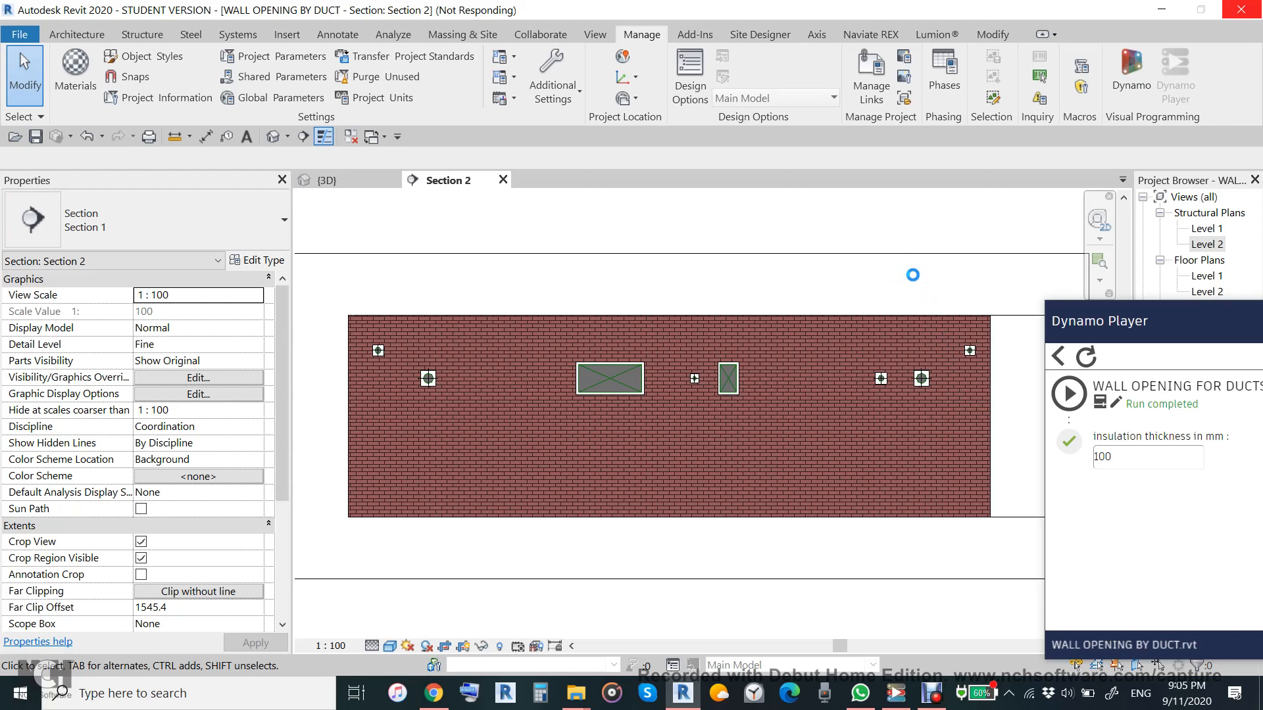
mouse_move(1129, 442)
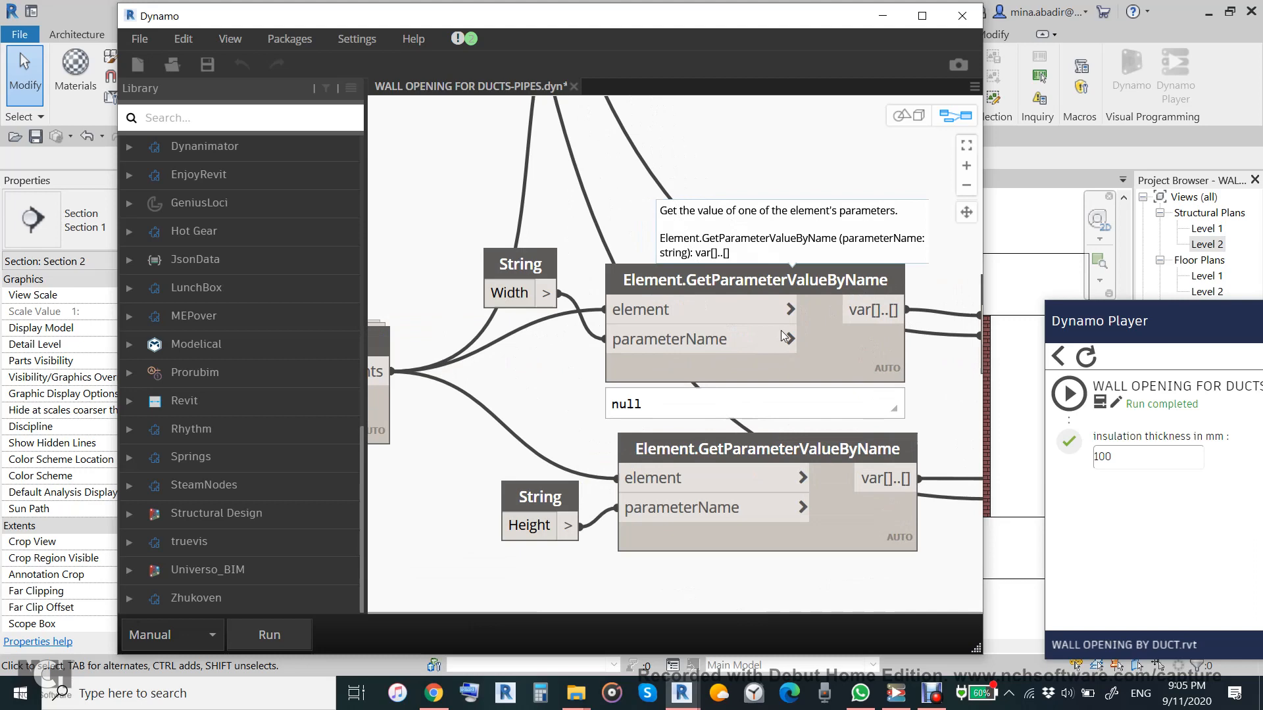
mouse_move(522, 433)
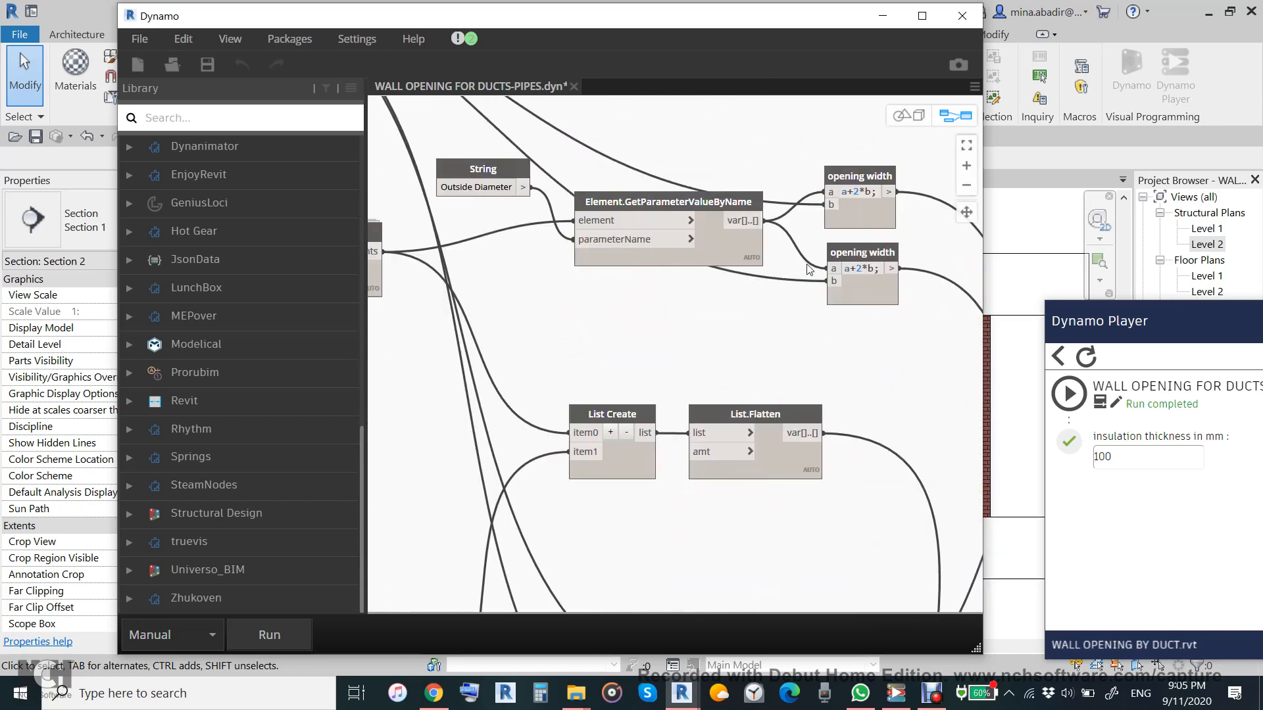
mouse_move(844, 275)
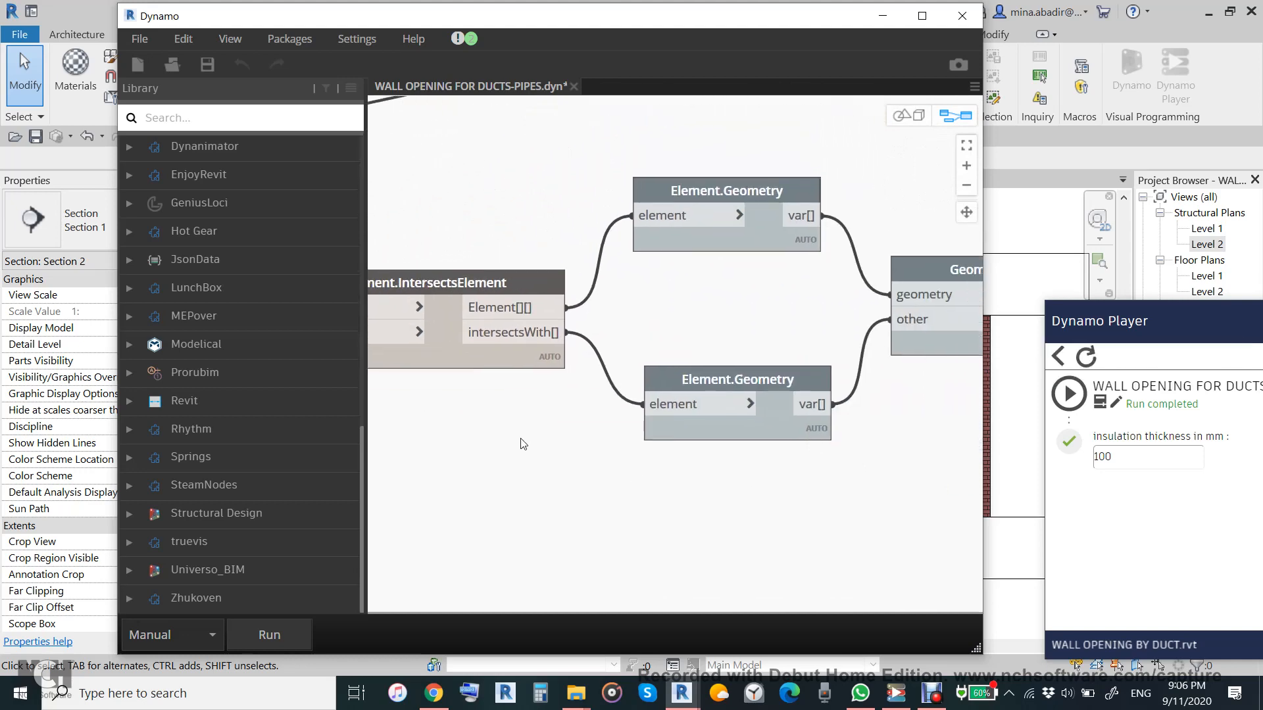
mouse_move(734, 388)
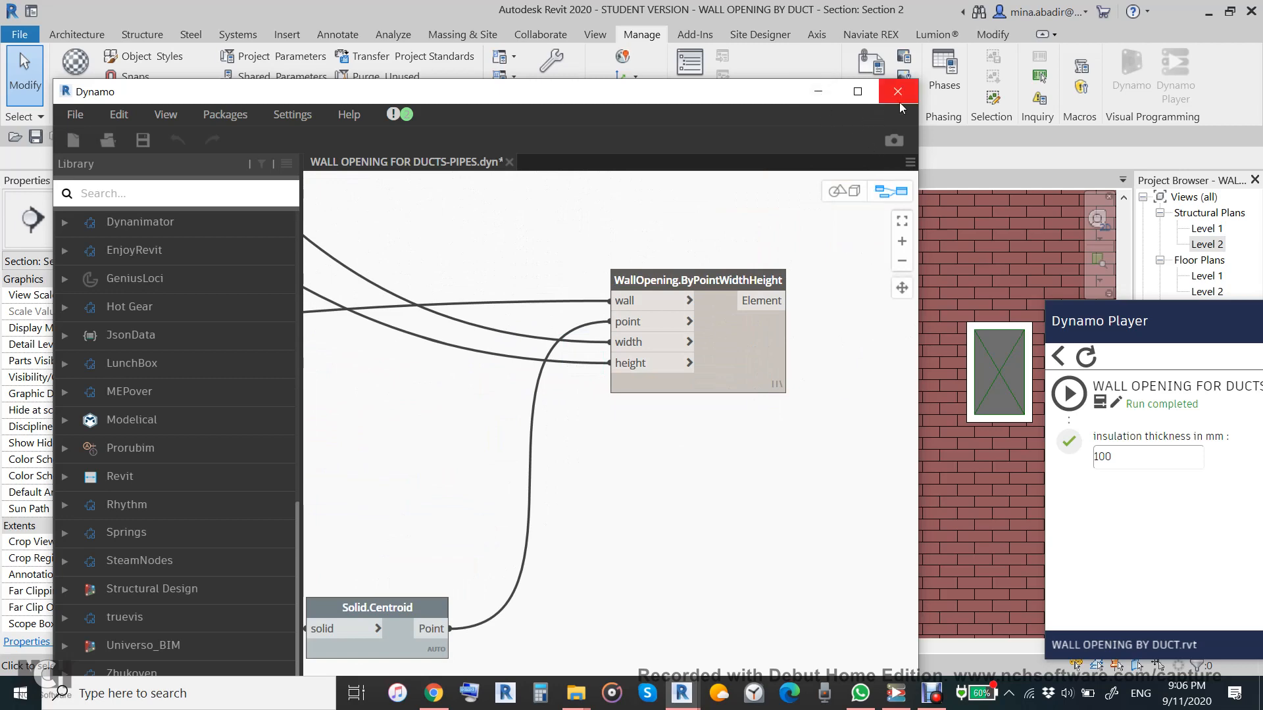
Step: Close the Dynamo window, ending the wall-opening demonstration
click(896, 91)
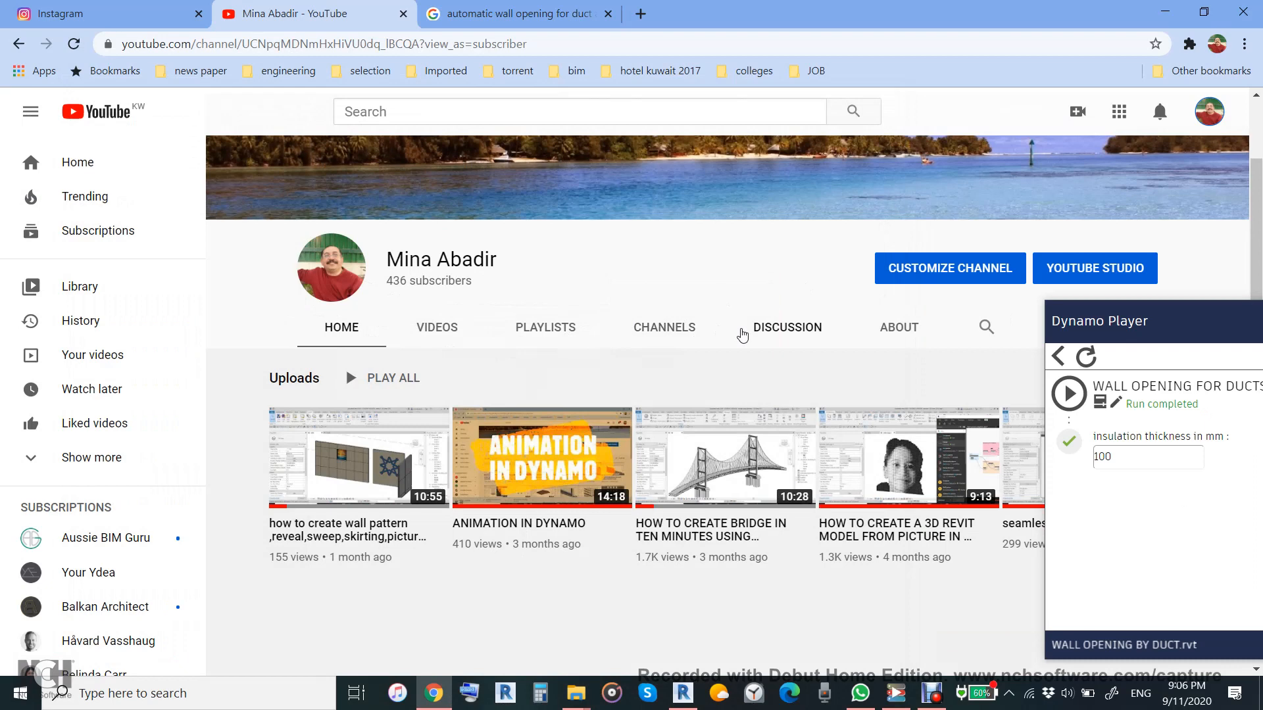
mouse_move(793, 371)
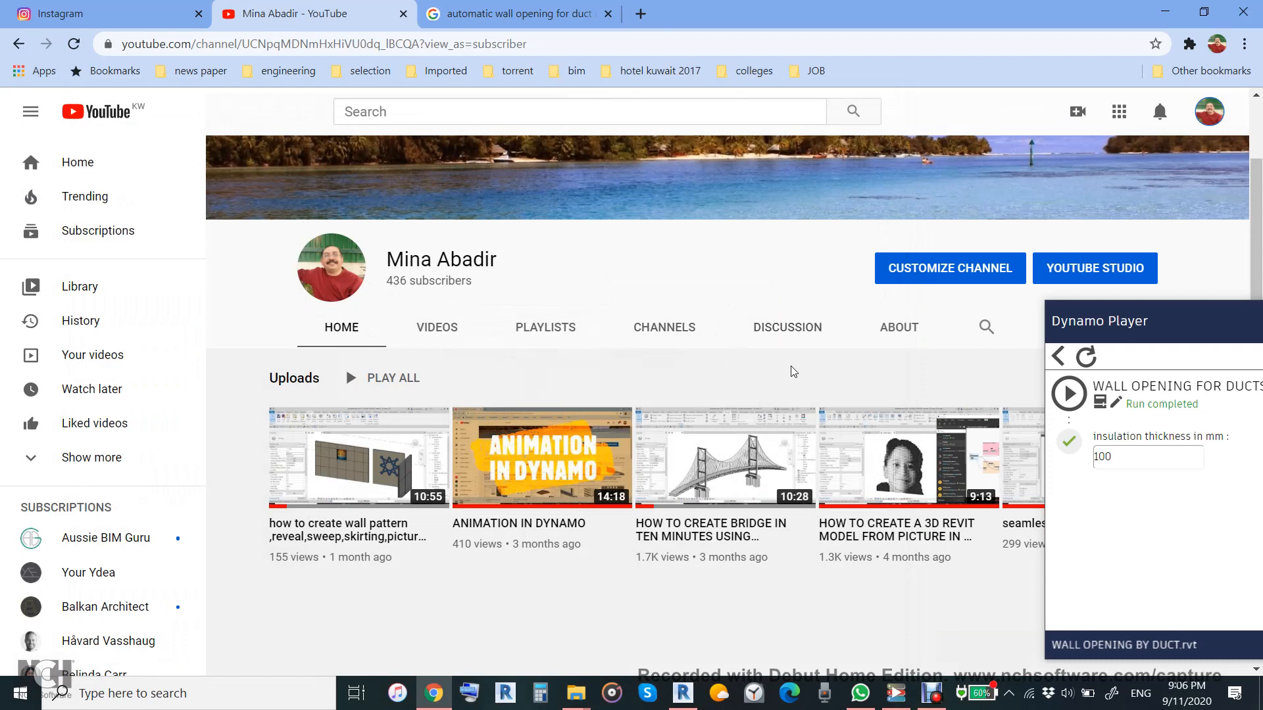